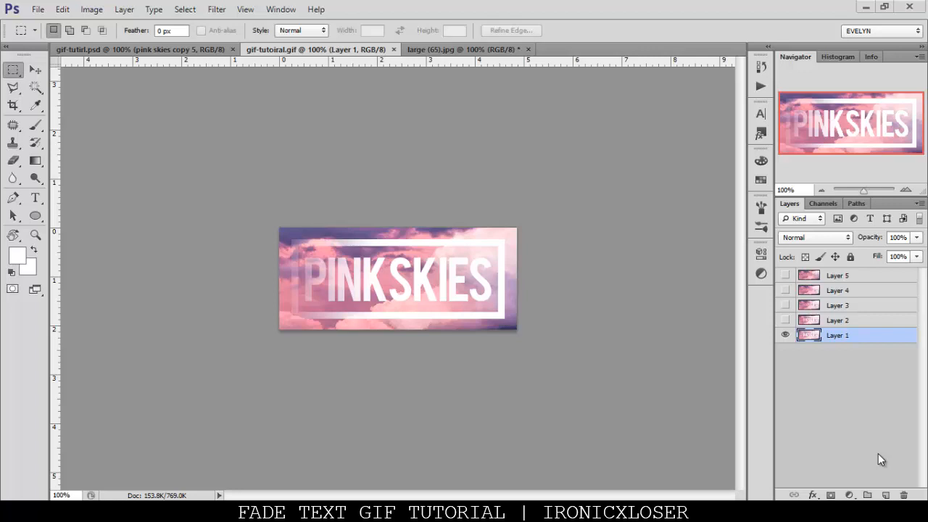
mouse_move(760, 455)
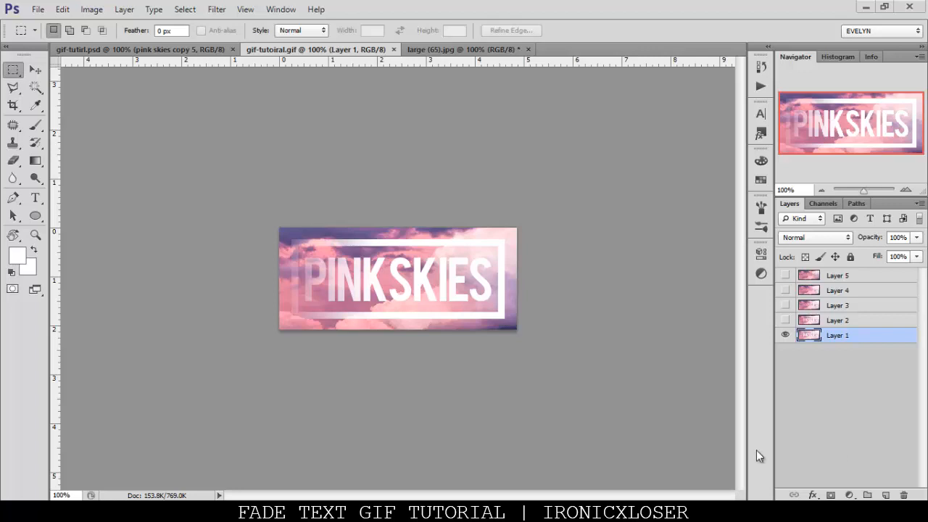
mouse_move(731, 481)
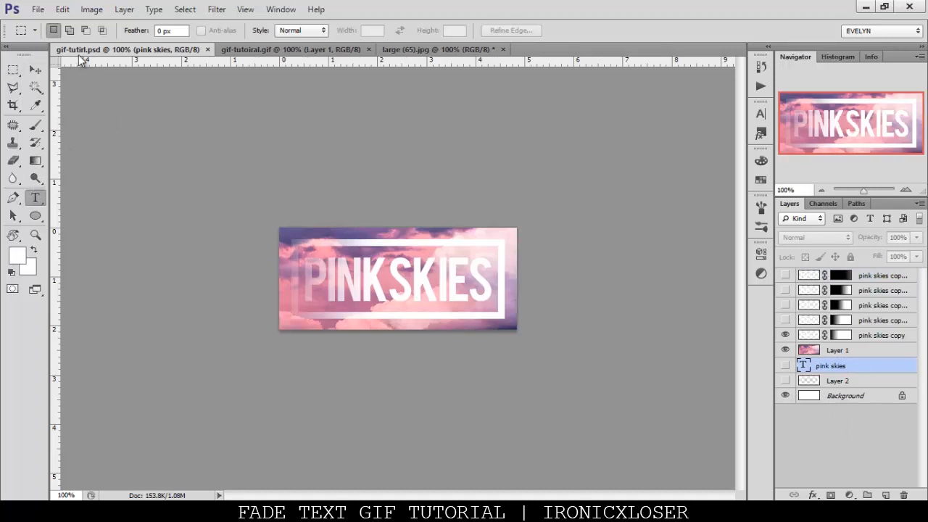
- Switch to the pink clouds photo document ((65).jpg)
left_click(33, 194)
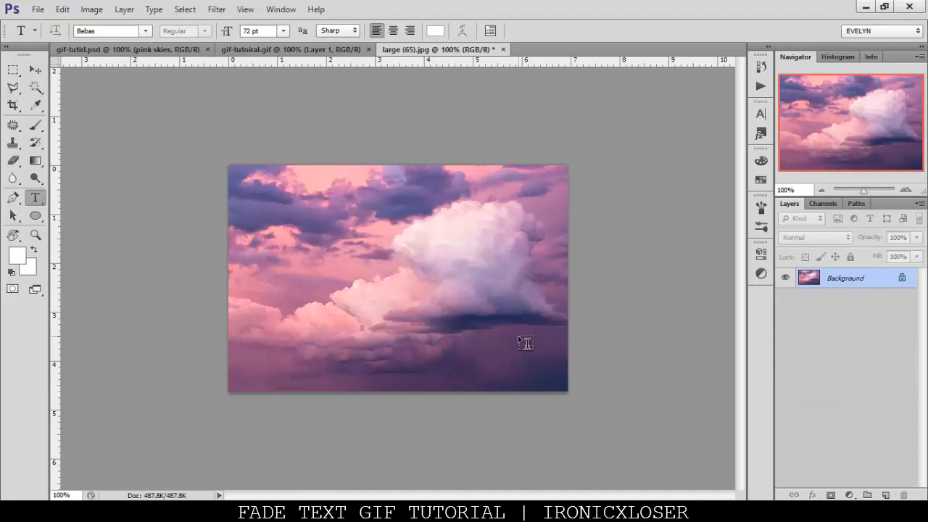
mouse_move(519, 345)
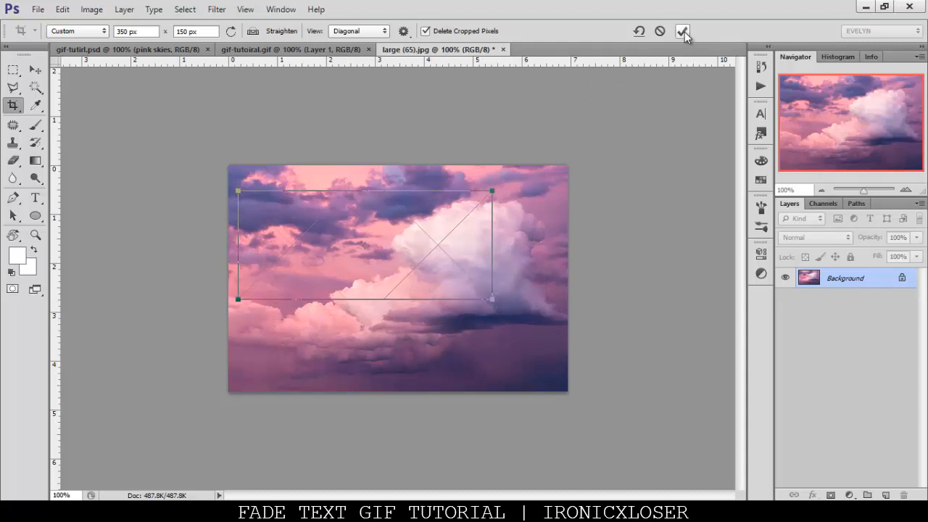
- Confirm the 392×150 px crop and rename the new layer to box
left_click(685, 30)
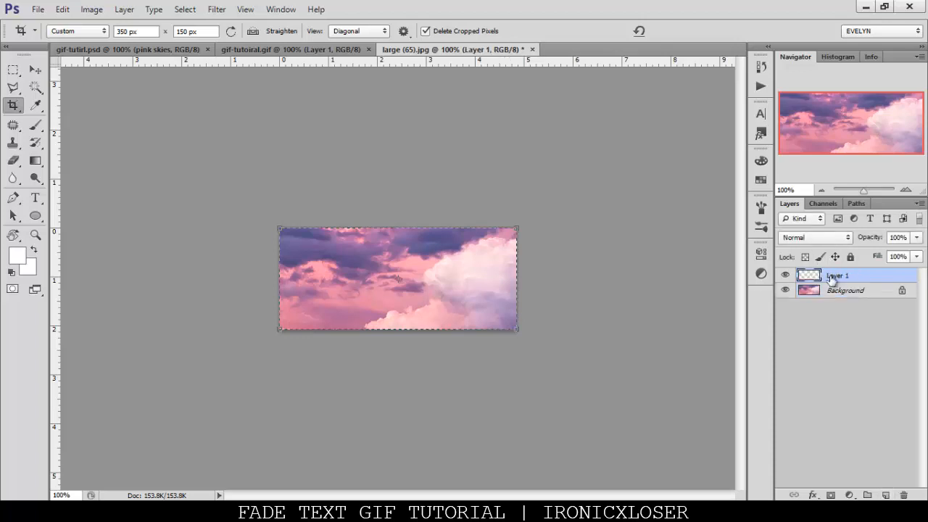
double_click(833, 276)
type("box")
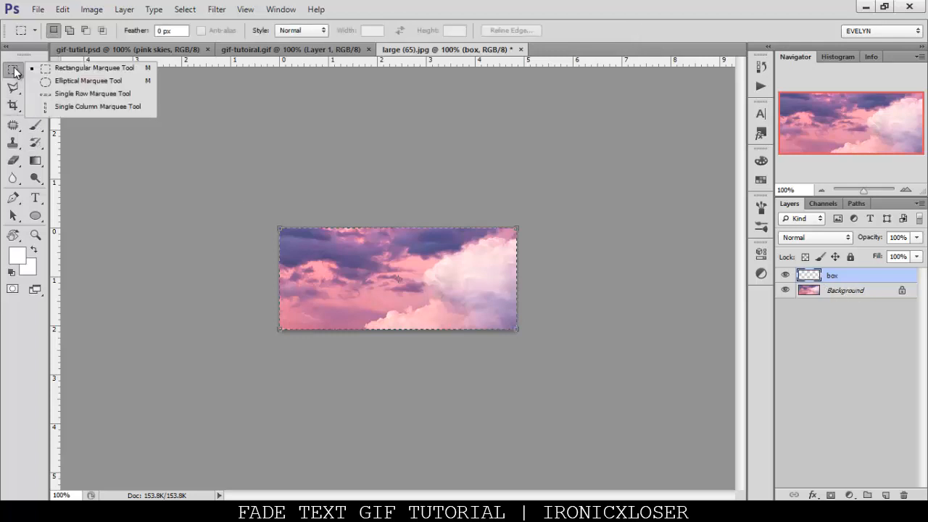
- Marquee a rectangle inside the banner on the box layer and stroke it white
left_click(15, 69)
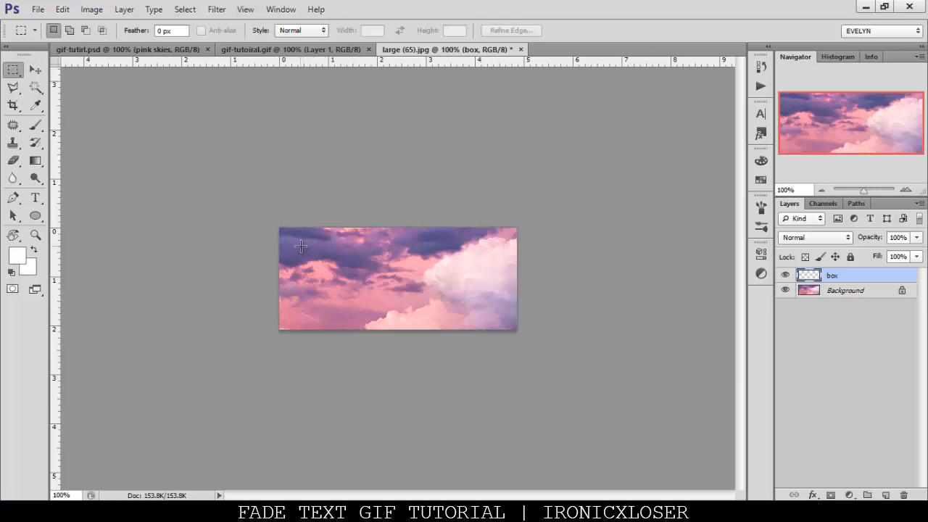
left_click_drag(299, 245, 491, 310)
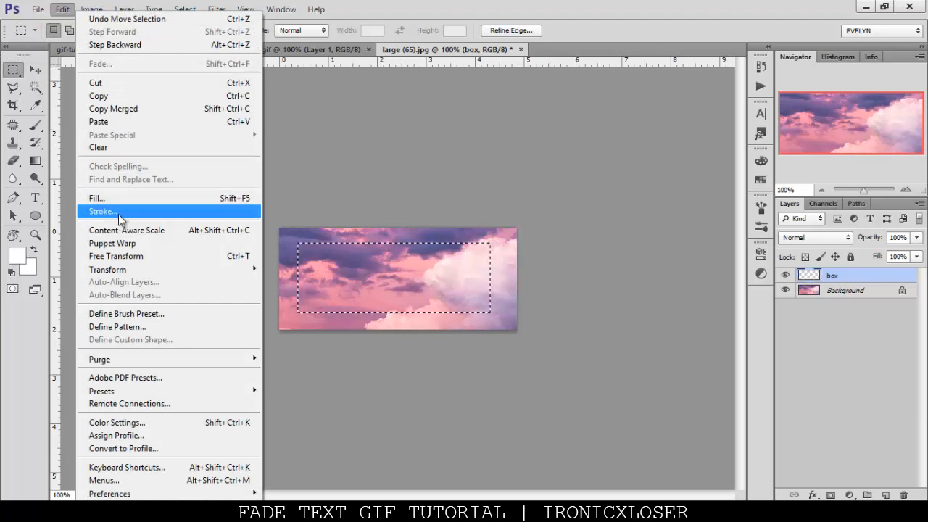
left_click(102, 212)
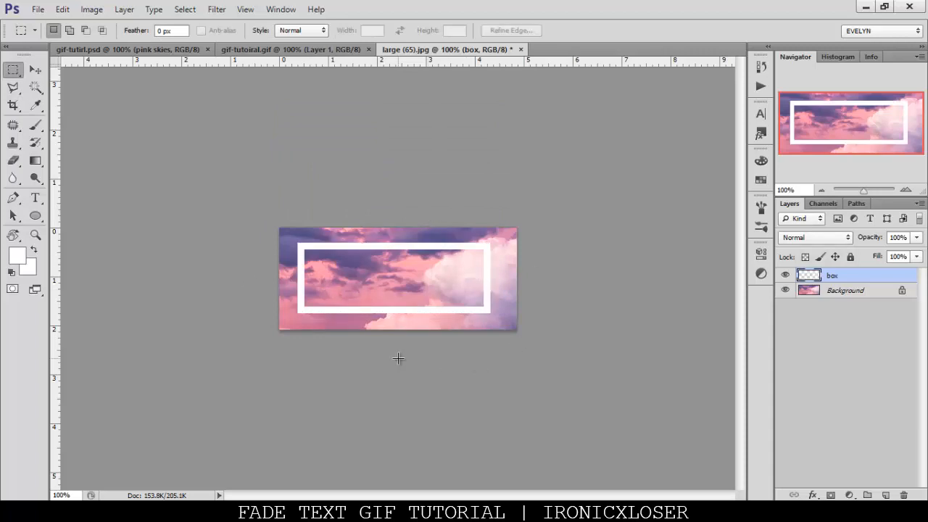
mouse_move(439, 189)
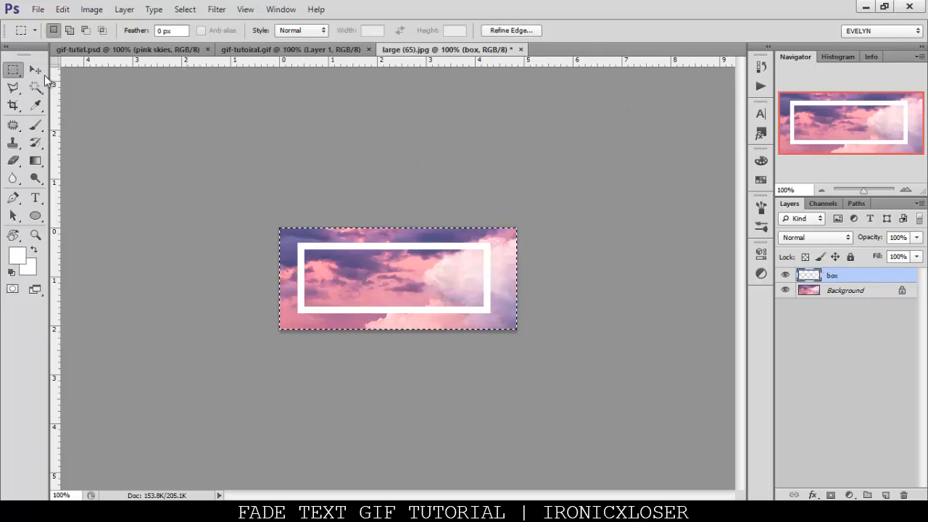
- Align-center the white frame on the banner with the Move tool
left_click(32, 69)
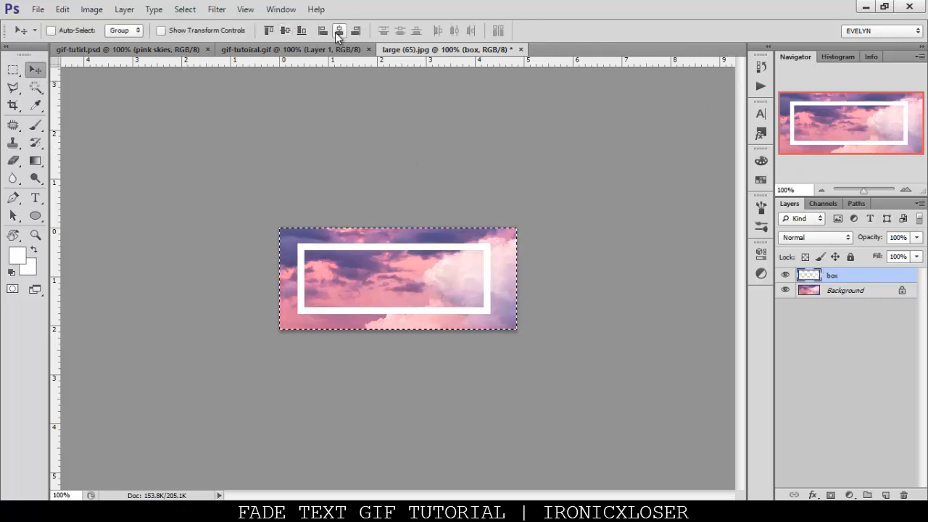
left_click(16, 69)
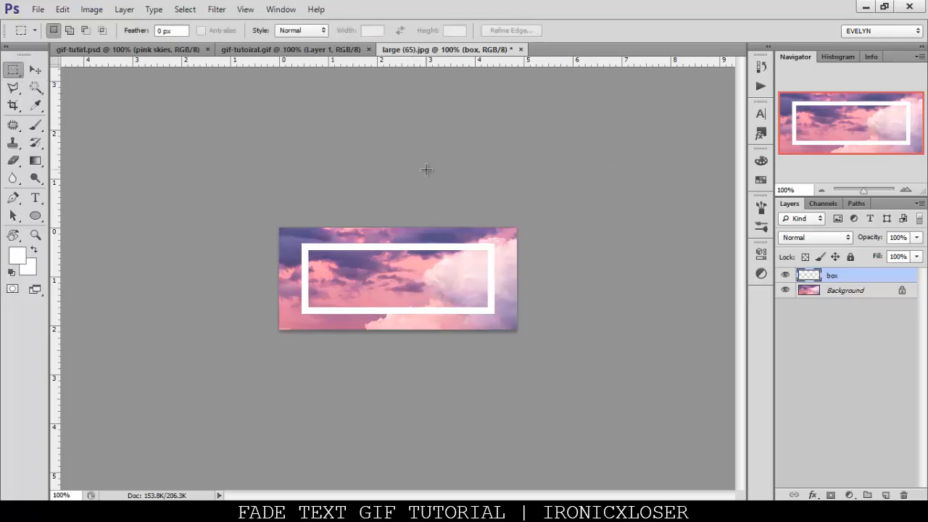
left_click(35, 197)
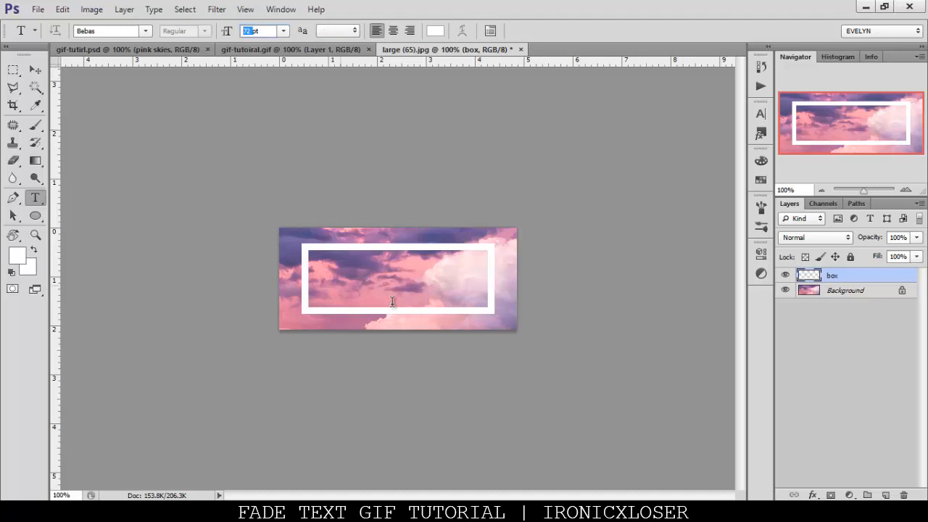
- Add white 72 pt Bebas text reading PINK SKIES on the banner and commit it
type("PINK SKI")
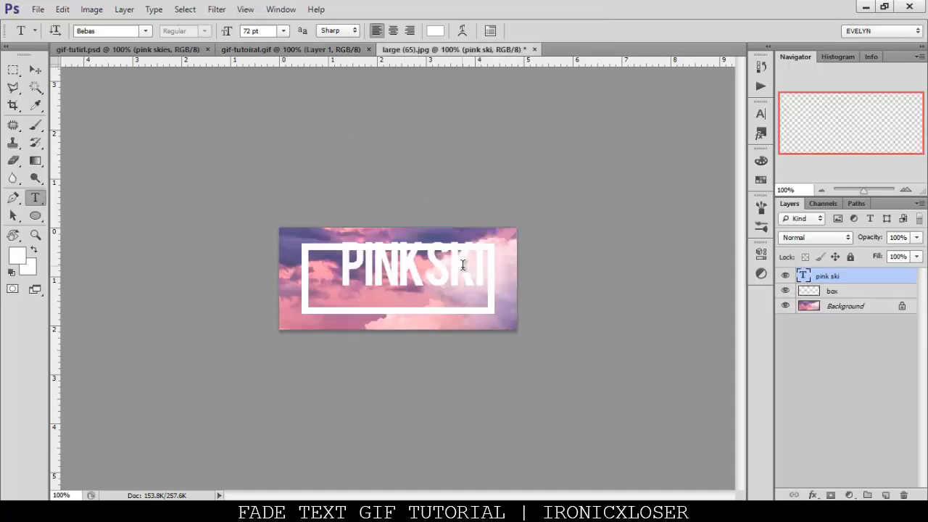
left_click(483, 274)
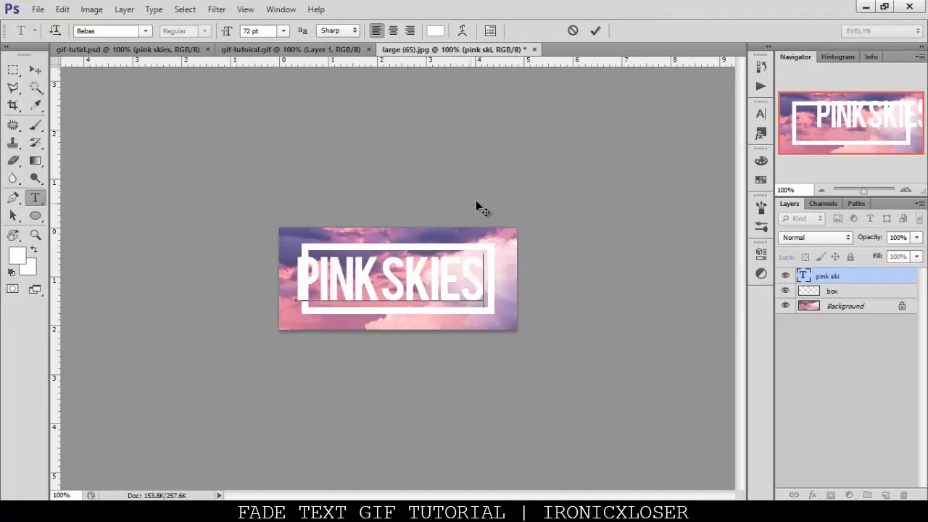
left_click(595, 31)
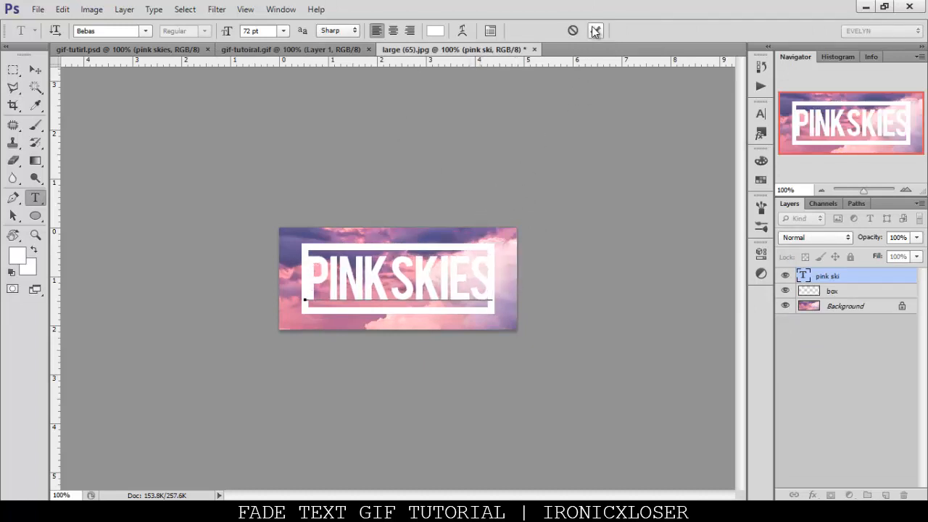
left_click(829, 290)
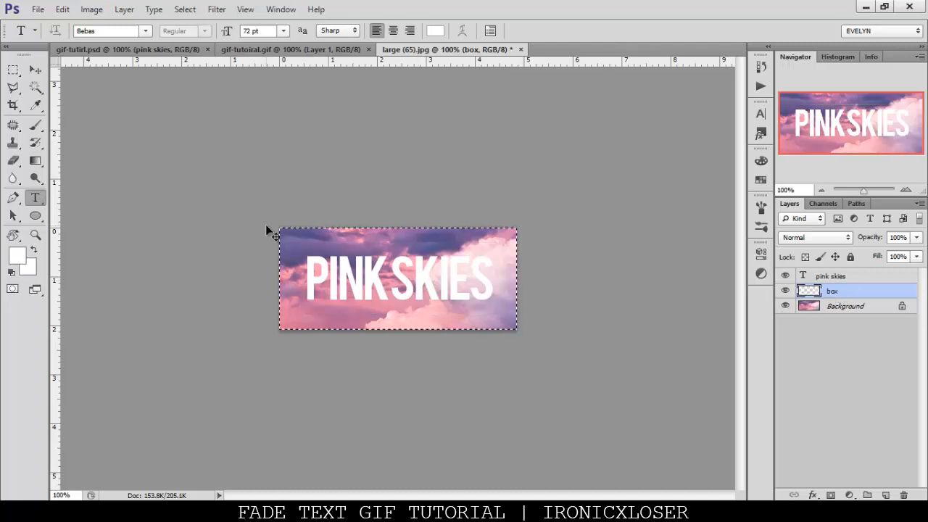
- Marquee a larger rectangle around the PINK SKIES text for the redrawn white frame
left_click(17, 70)
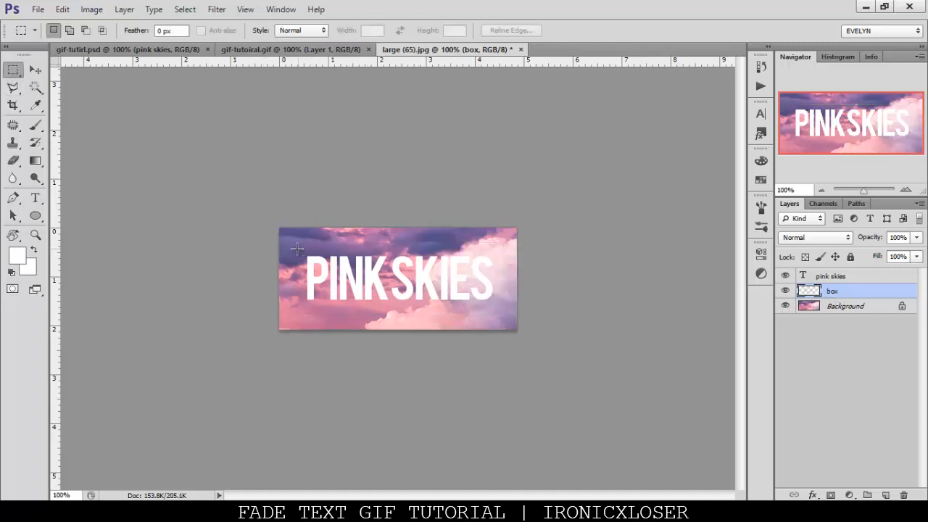
left_click_drag(280, 246, 504, 320)
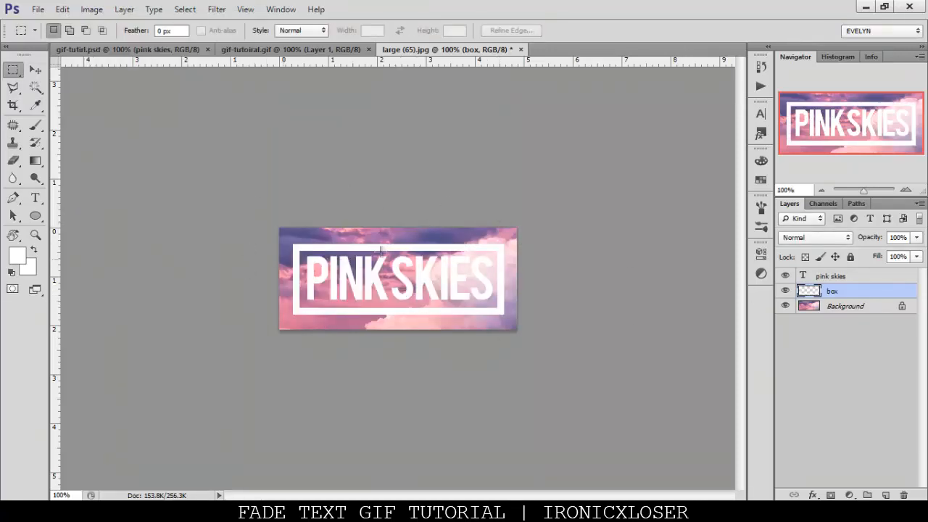
mouse_move(255, 242)
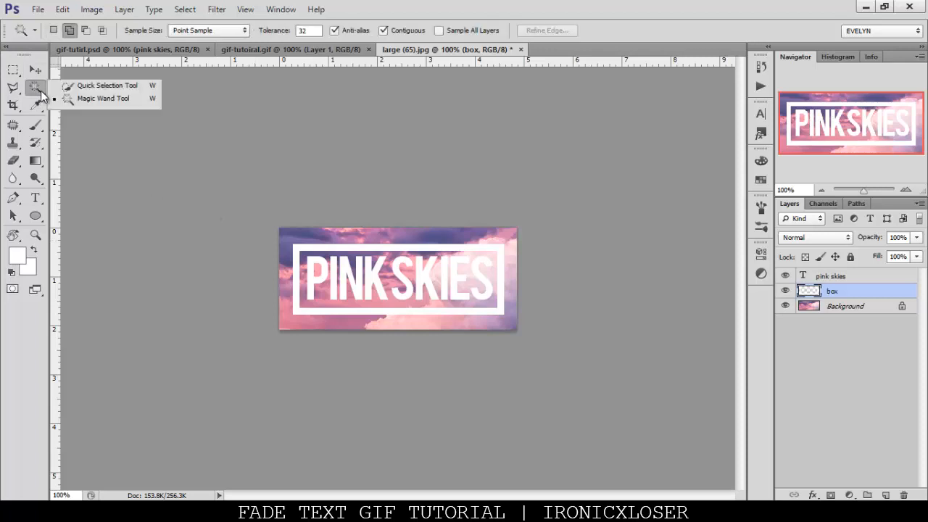
left_click(809, 290)
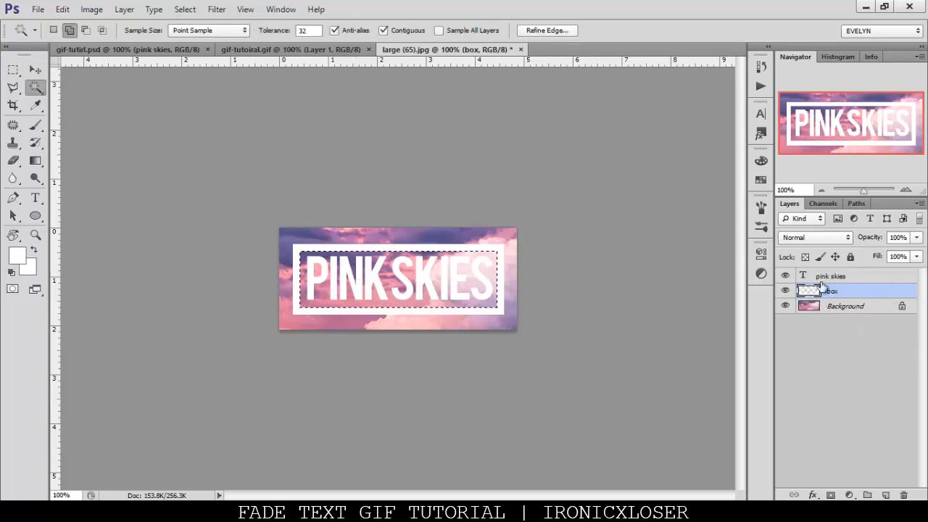
left_click(832, 275)
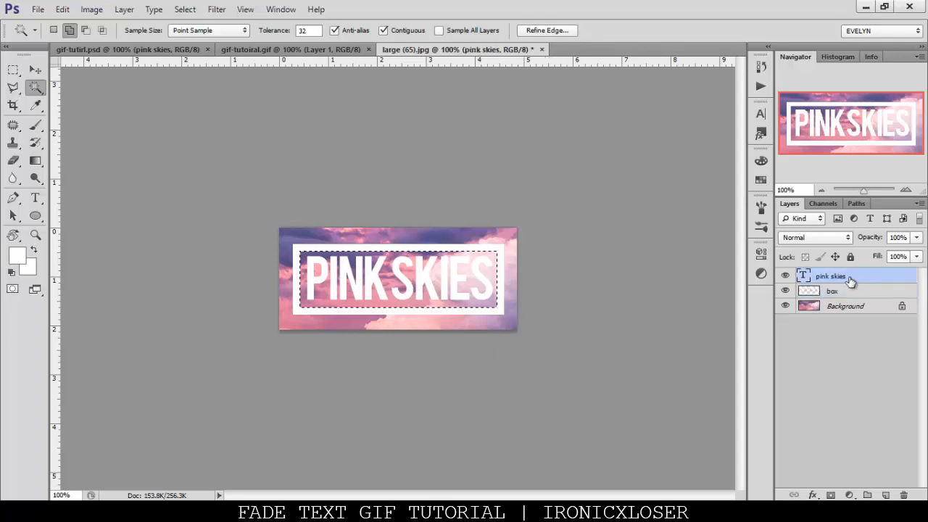
left_click(32, 69)
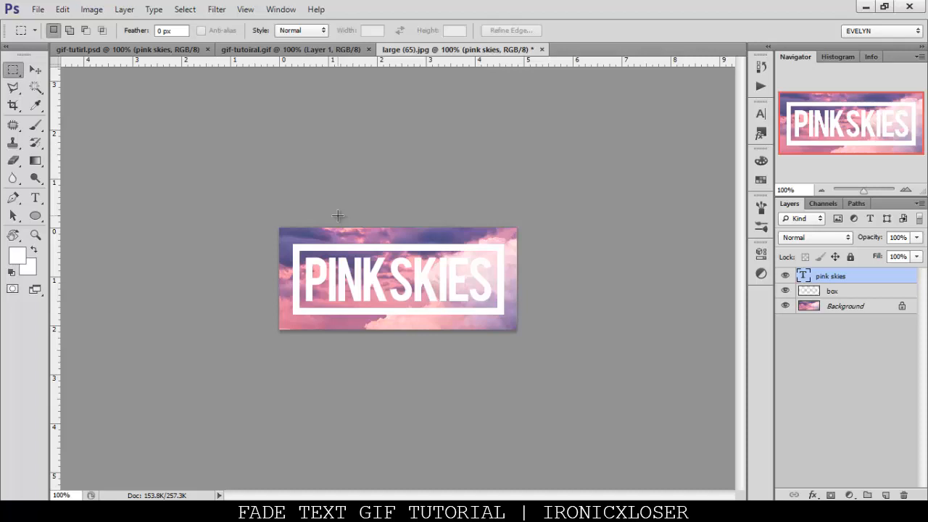
mouse_move(384, 277)
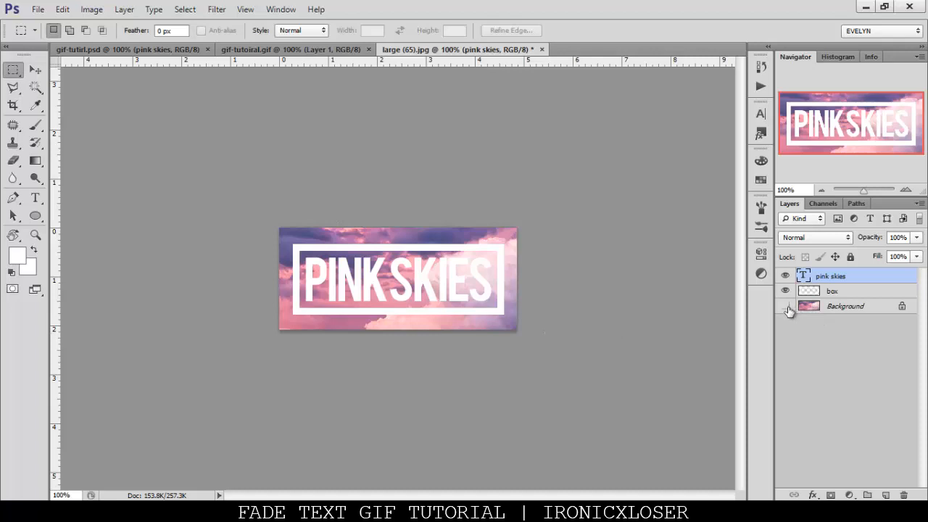
- Hide Background, stamp text and frame into a new merged Layer 1, then hide the pink skies text layer
left_click(785, 305)
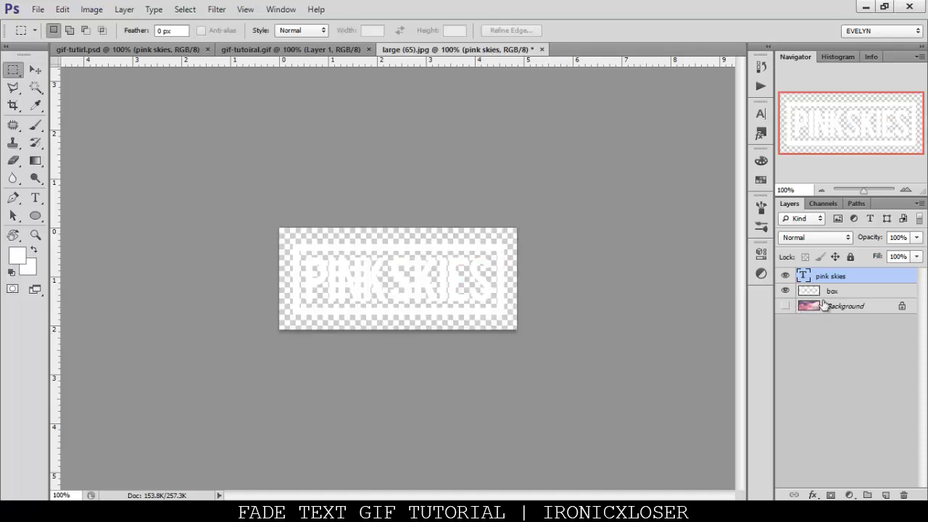
key("shift+ctrl+alt+e")
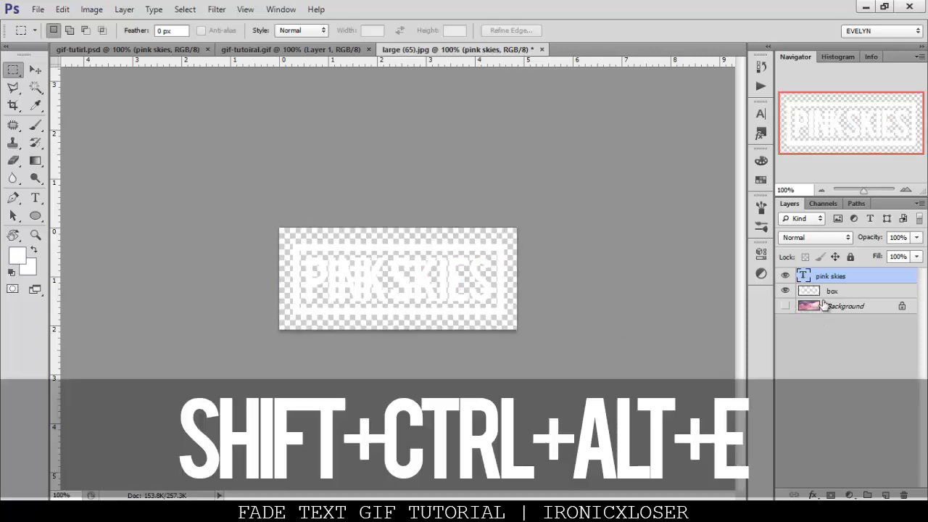
key("Shift+Ctrl+Alt+E")
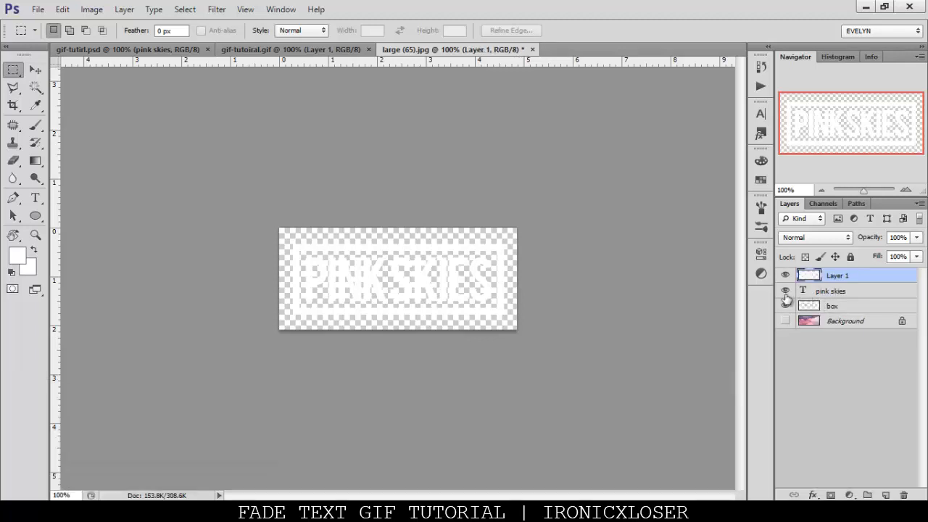
left_click(786, 290)
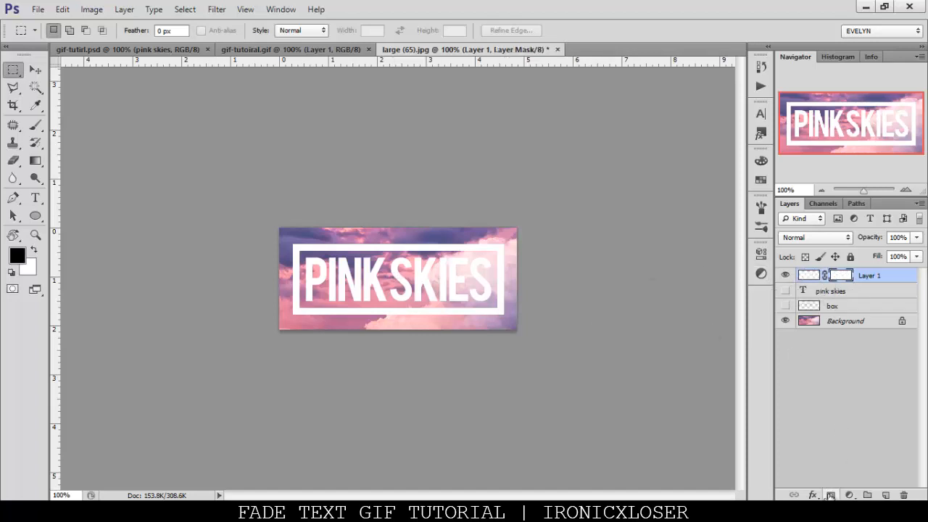
- Show the Timeline panel, duplicate frames up to five and return to frame one
left_click(280, 9)
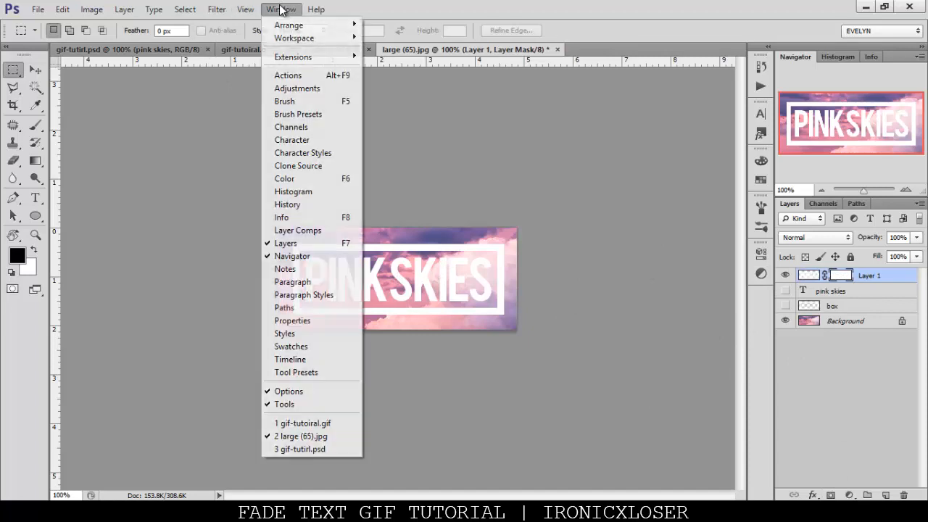
mouse_move(292, 346)
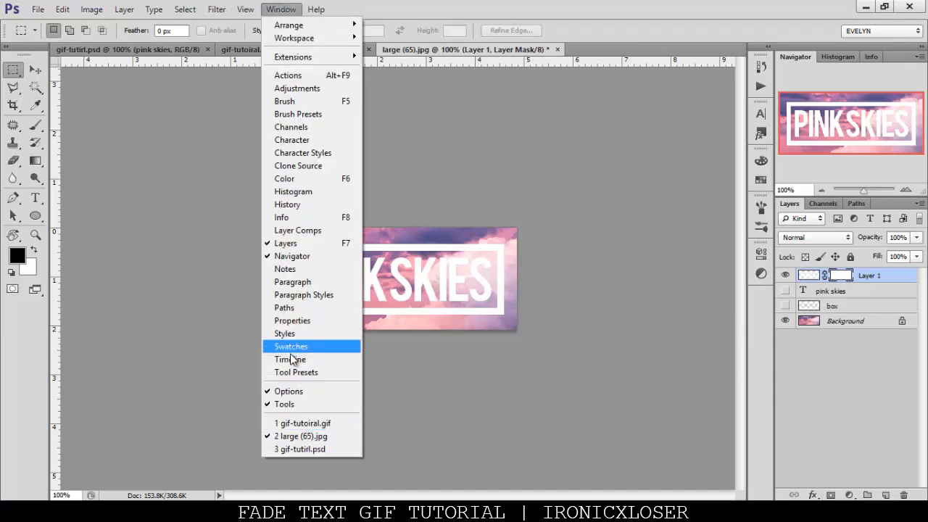
left_click(290, 359)
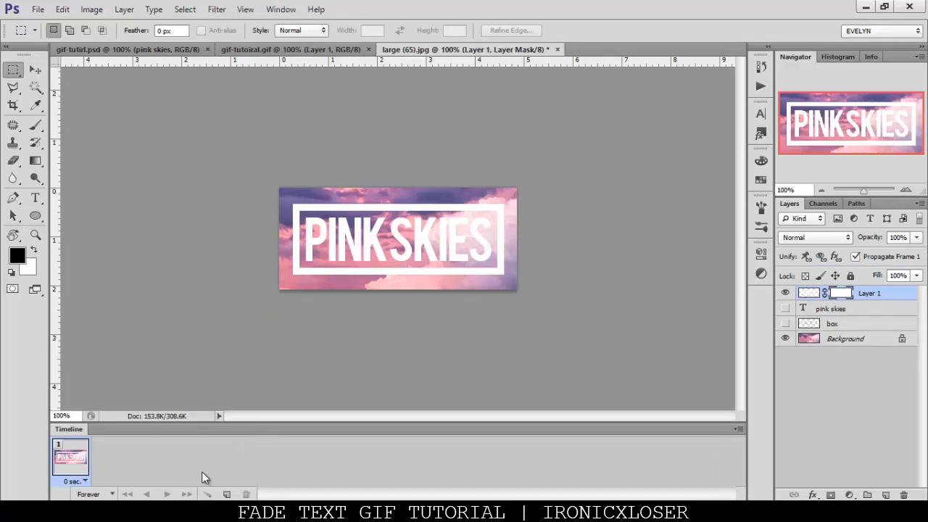
left_click(226, 495)
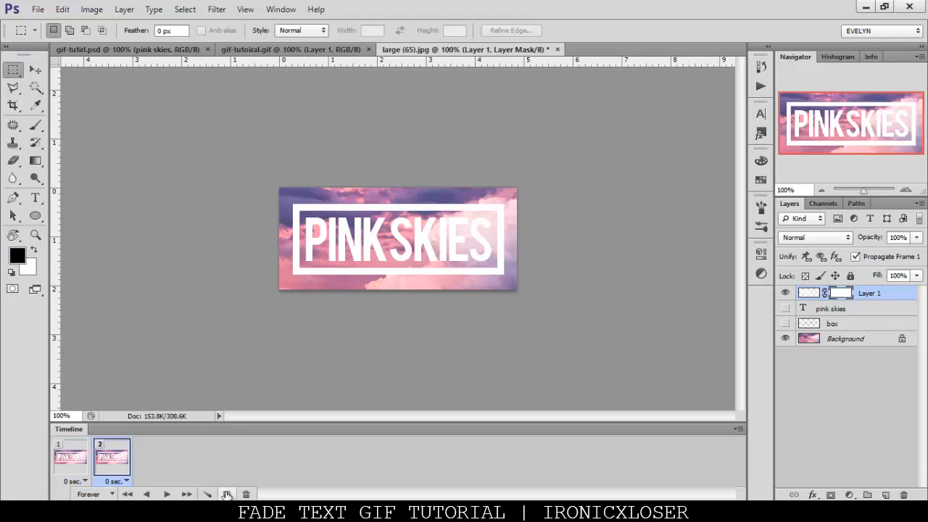
left_click(226, 494)
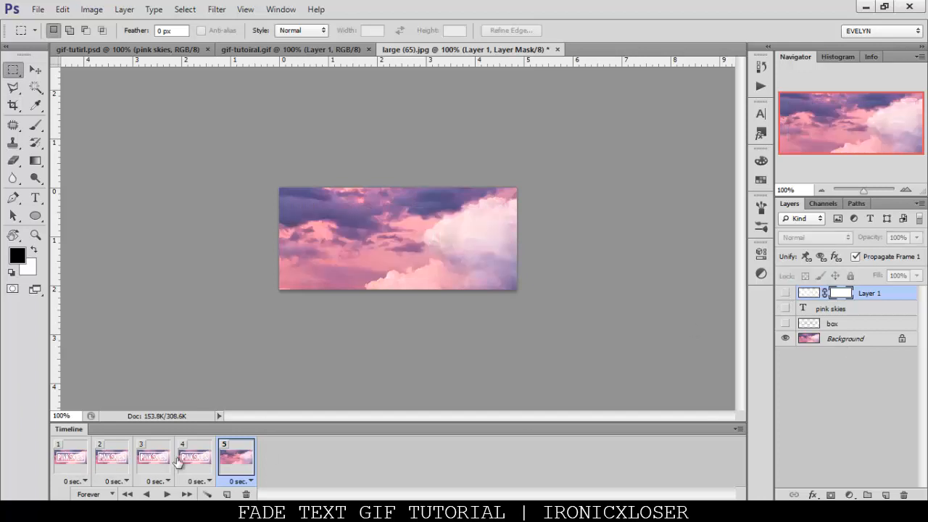
left_click(194, 455)
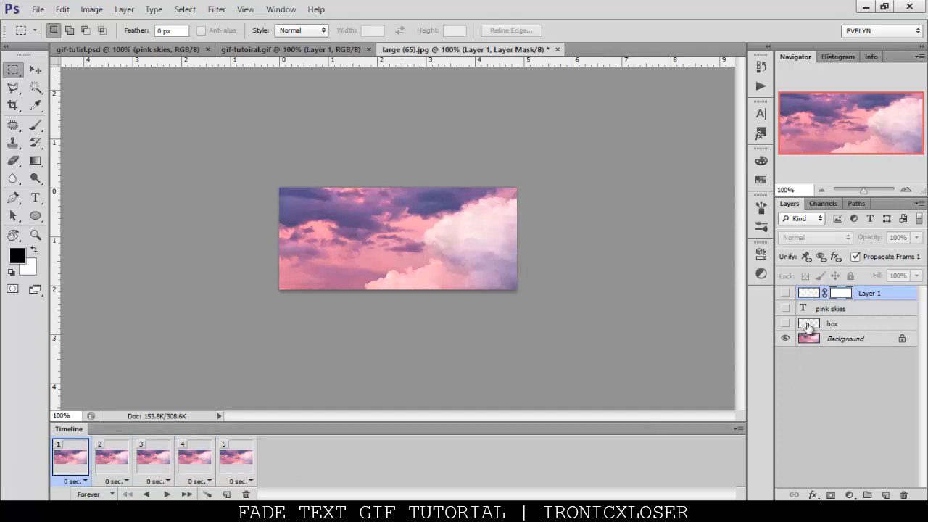
mouse_move(807, 339)
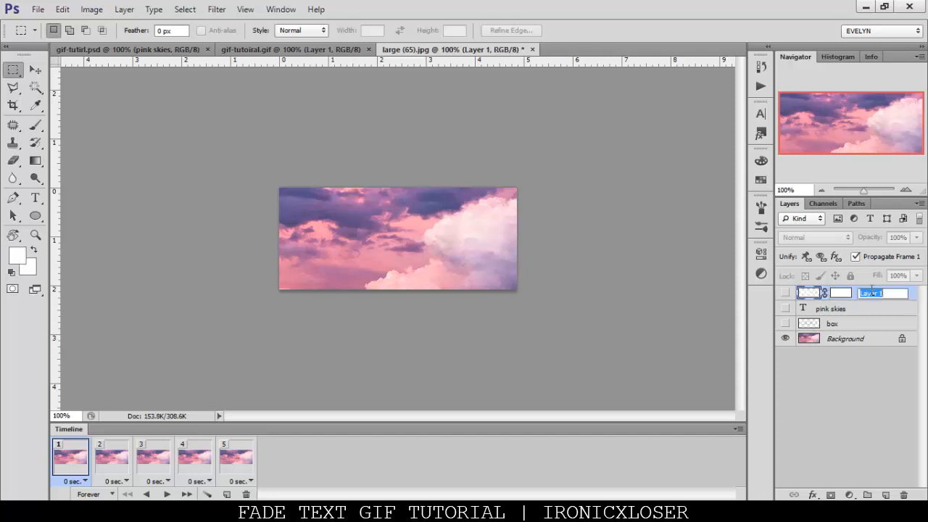
- Rename the merged Layer 1 to fishied text
type("final")
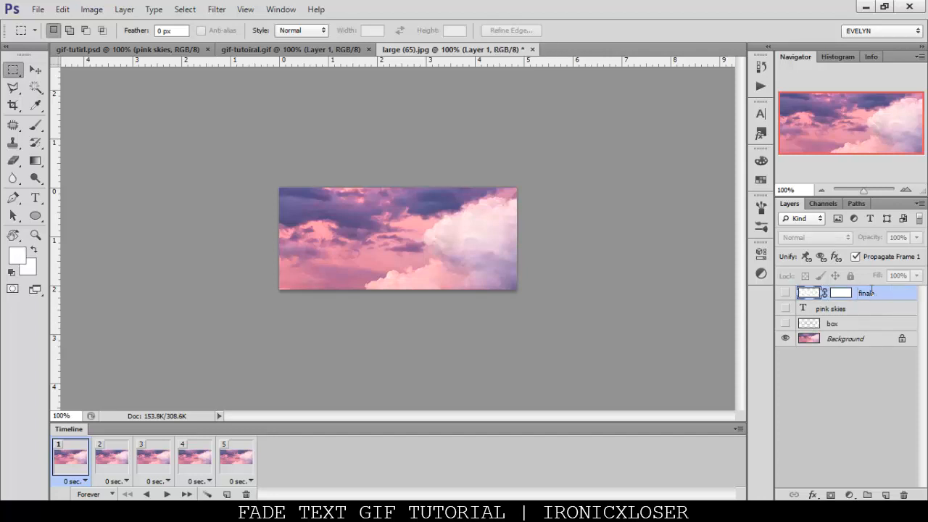
double_click(863, 293)
type("fishied text")
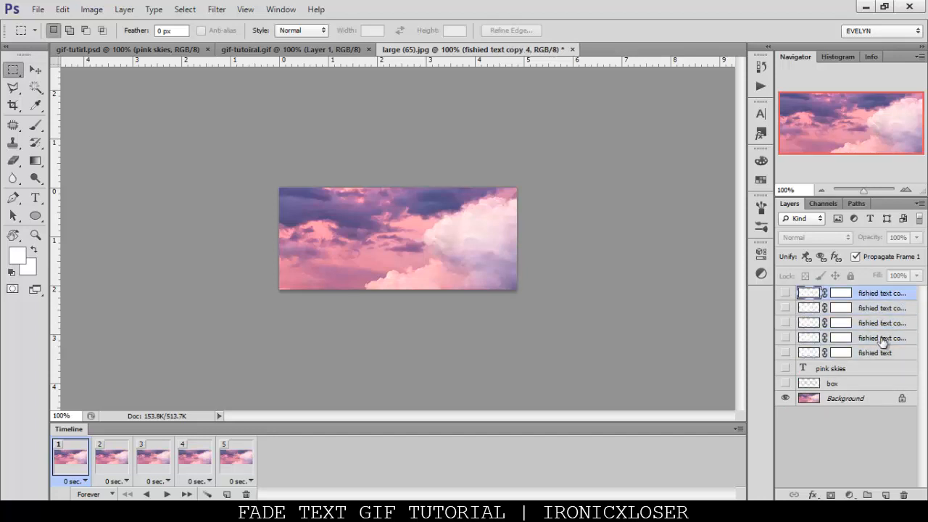
right_click(881, 338)
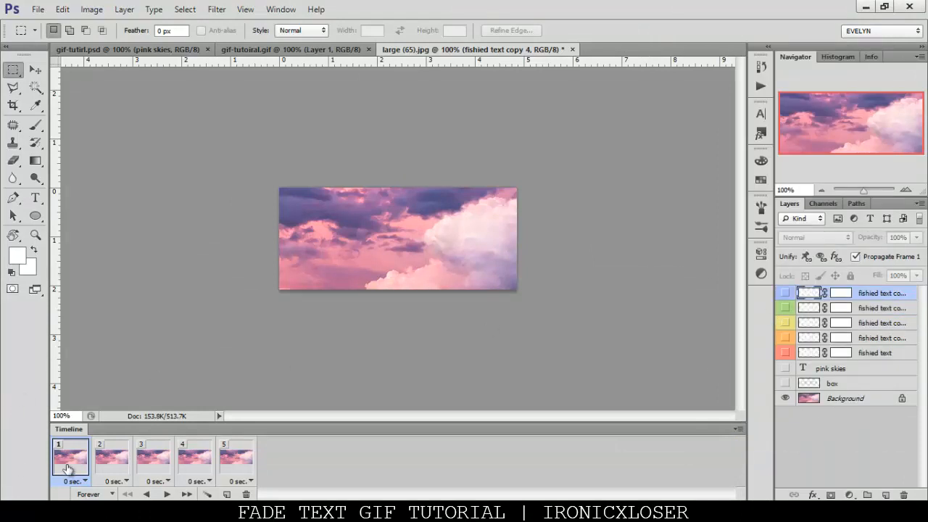
- Turn on a different colour-labelled PINK SKIES copy in frames one, two and a later frame
left_click(783, 353)
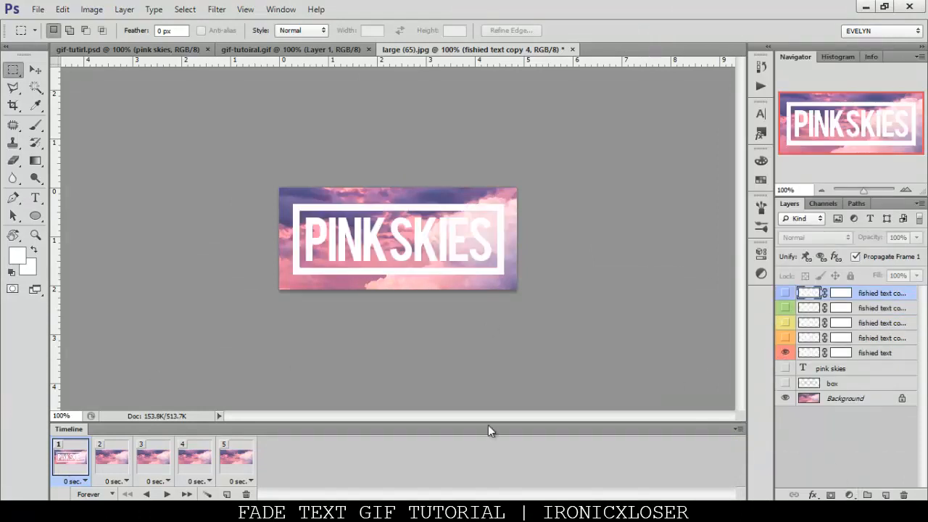
left_click(112, 455)
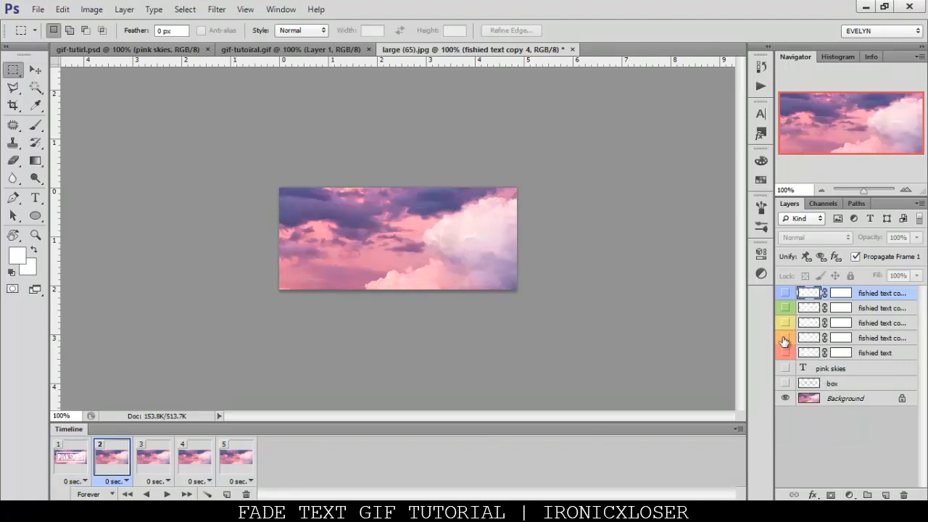
left_click(784, 338)
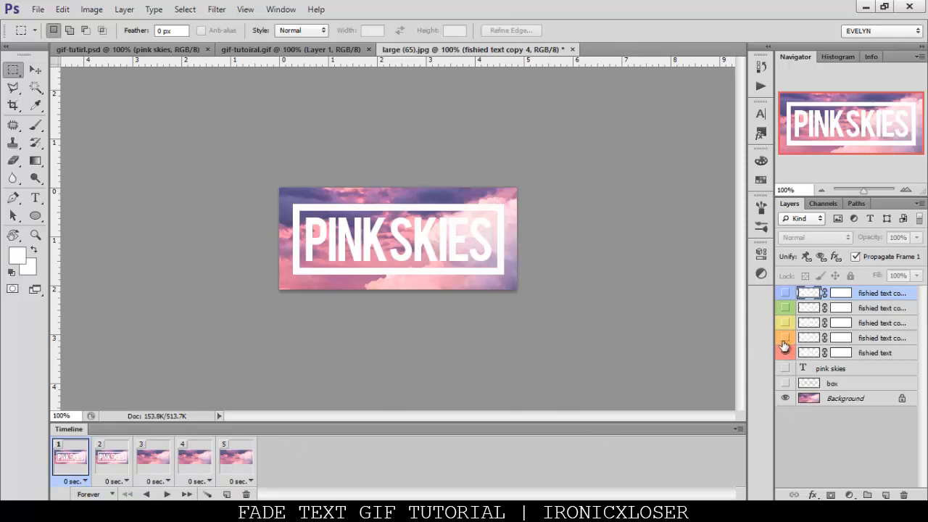
left_click(154, 457)
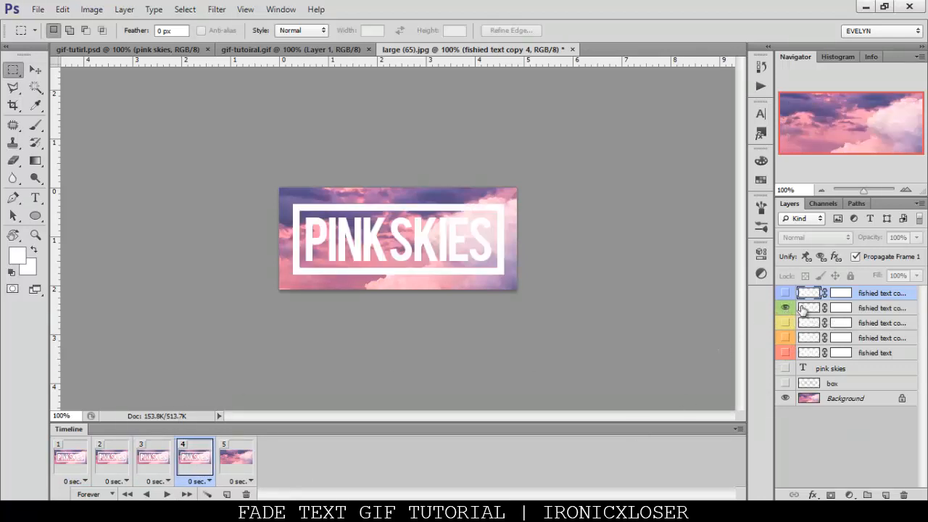
left_click(783, 293)
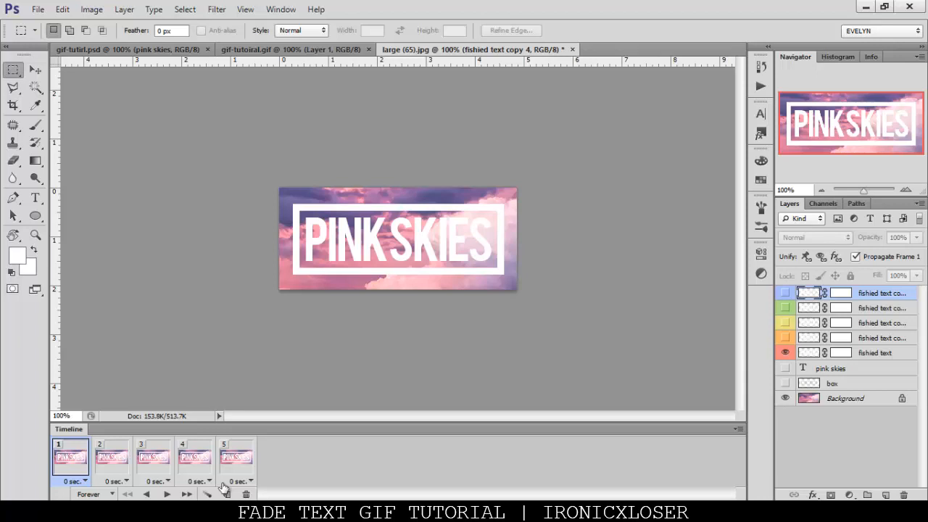
mouse_move(225, 490)
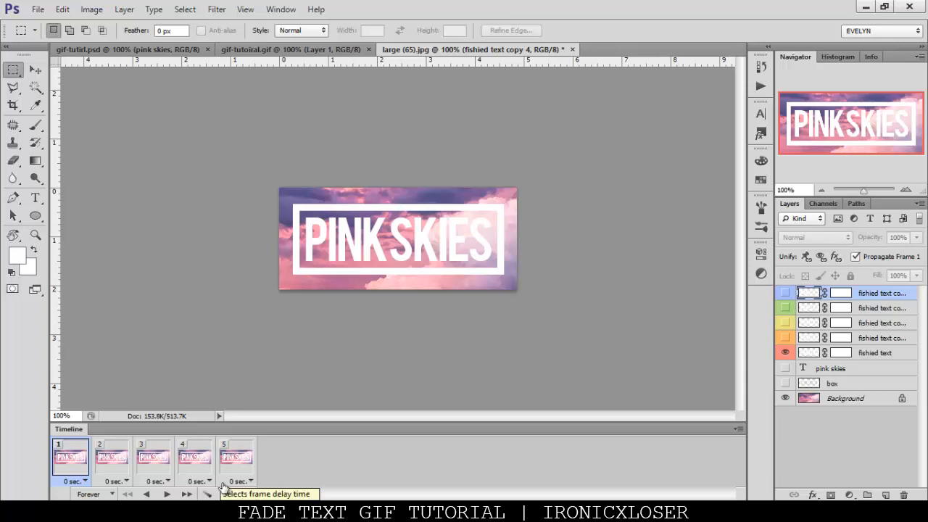
mouse_move(846, 355)
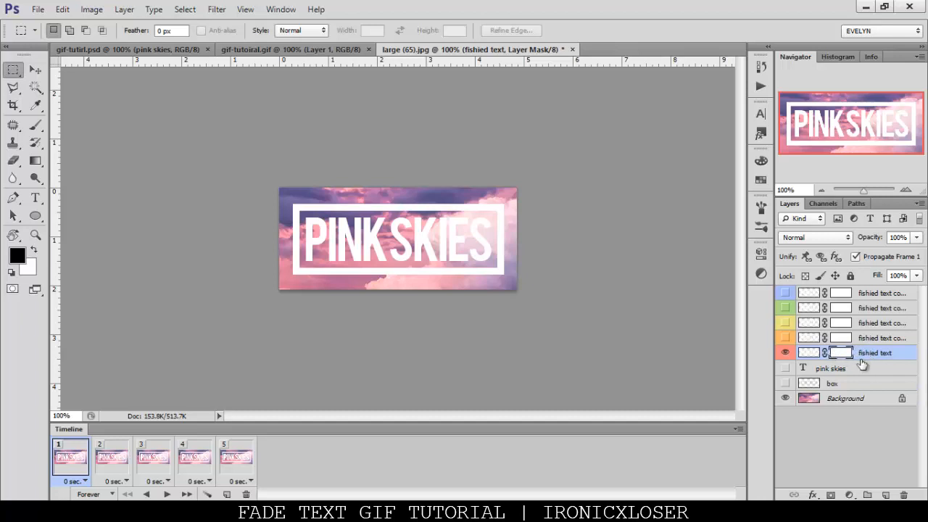
- Target the bottom text layer's mask and choose the Black, White preset as a linear gradient
left_click(34, 160)
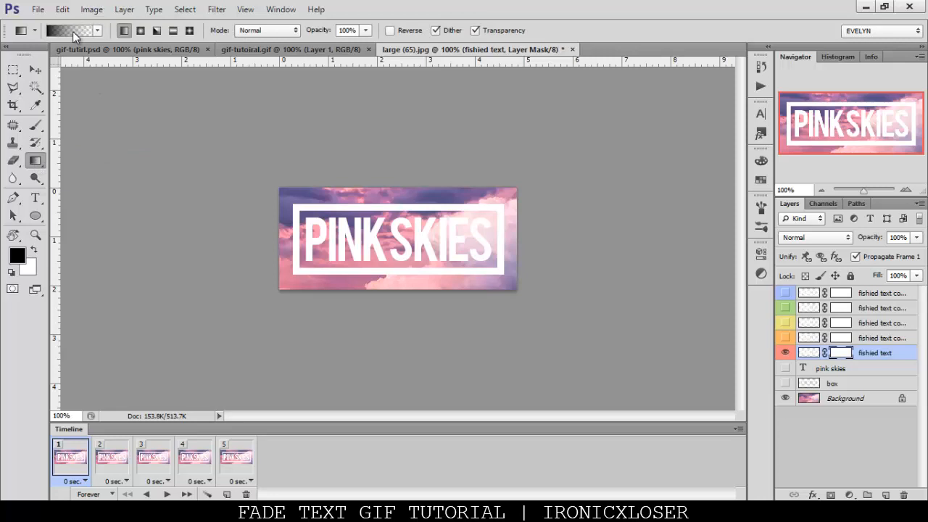
left_click(73, 29)
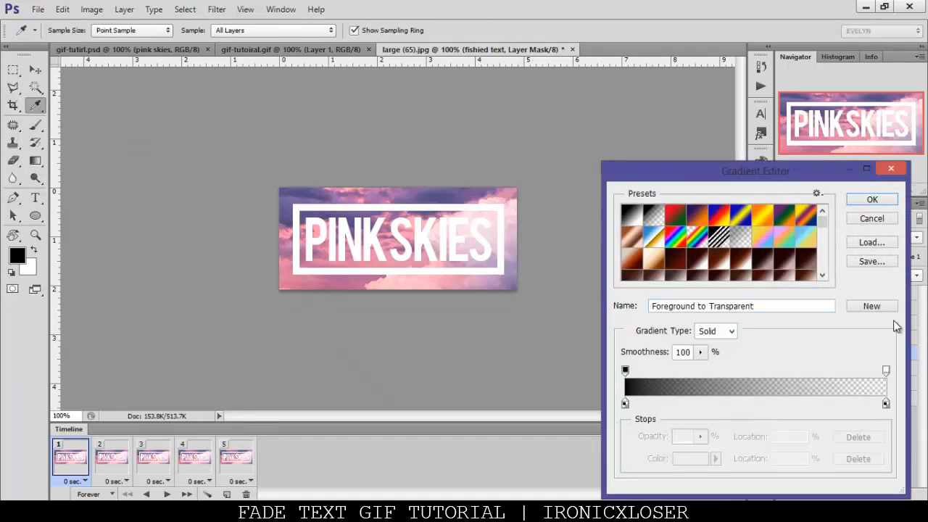
mouse_move(661, 225)
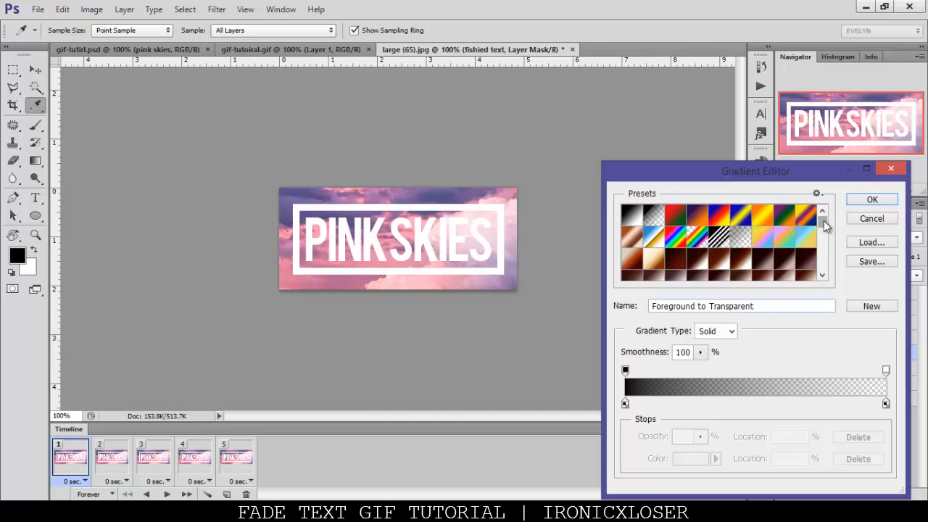
left_click(871, 198)
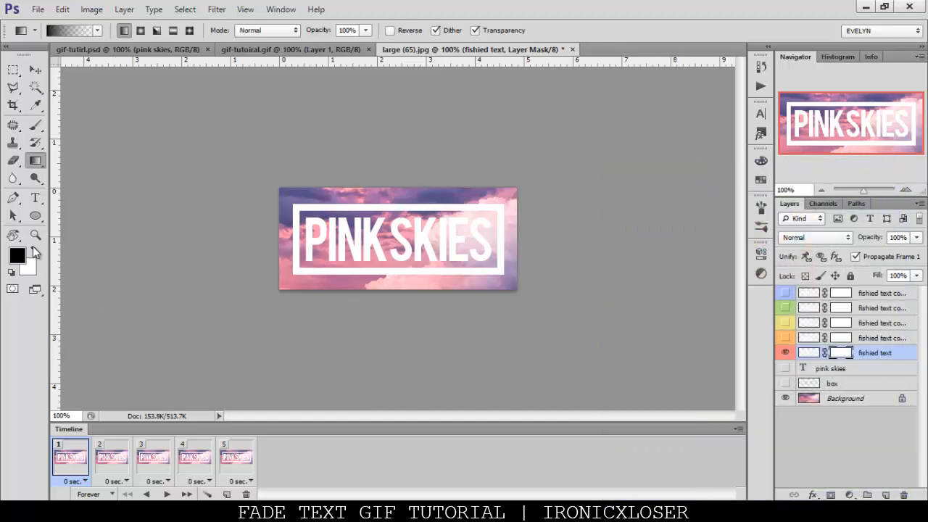
mouse_move(11, 268)
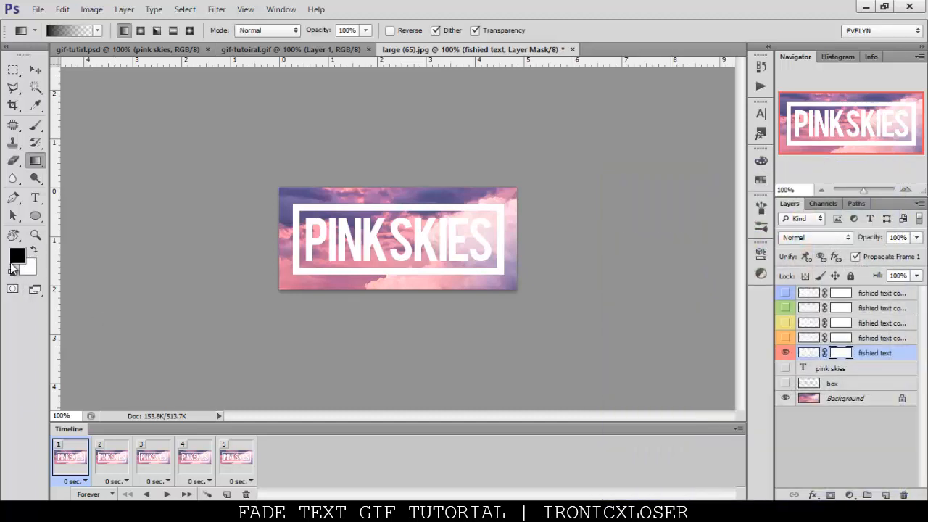
left_click(125, 30)
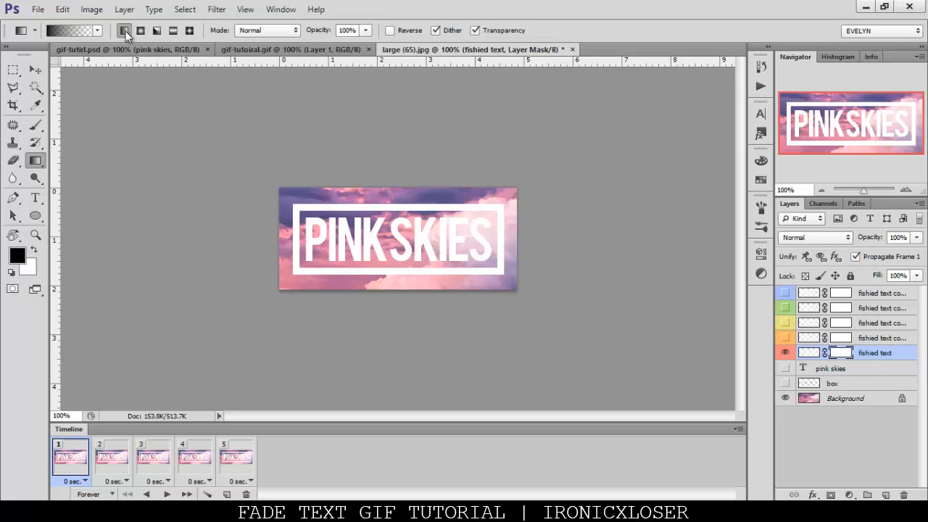
mouse_move(125, 31)
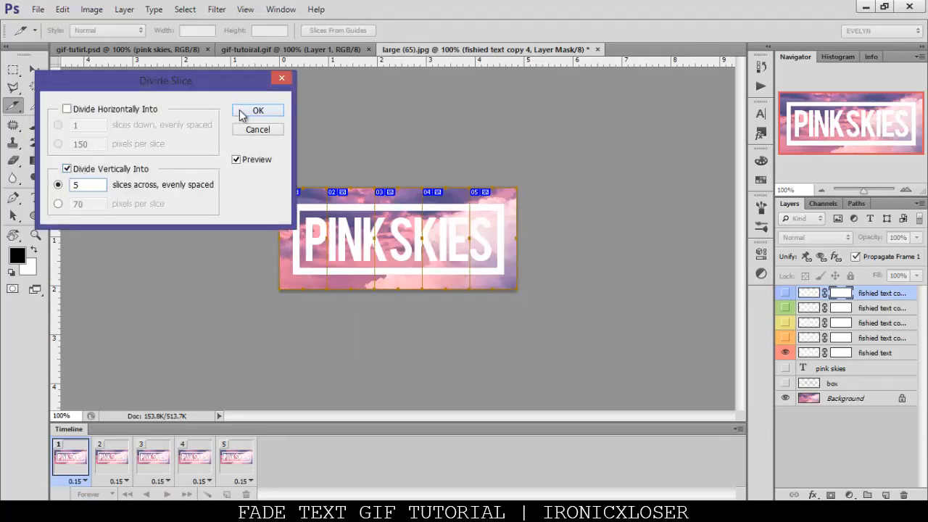
- Confirm dividing the banner slice vertically into 5 equal slices
left_click(258, 111)
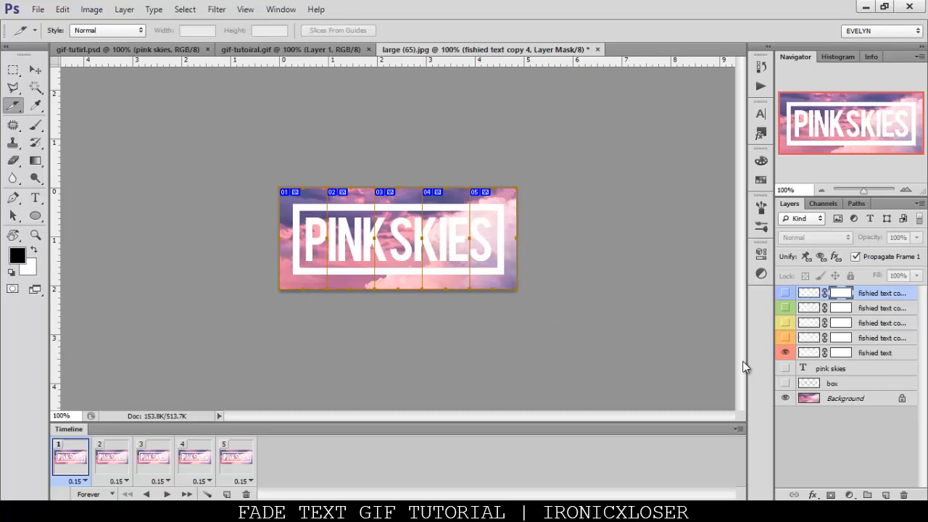
mouse_move(751, 365)
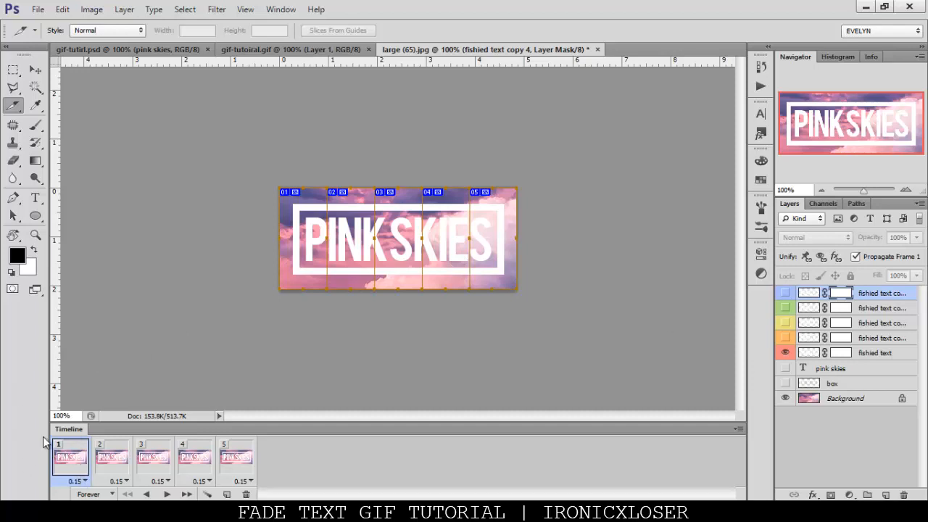
mouse_move(844, 356)
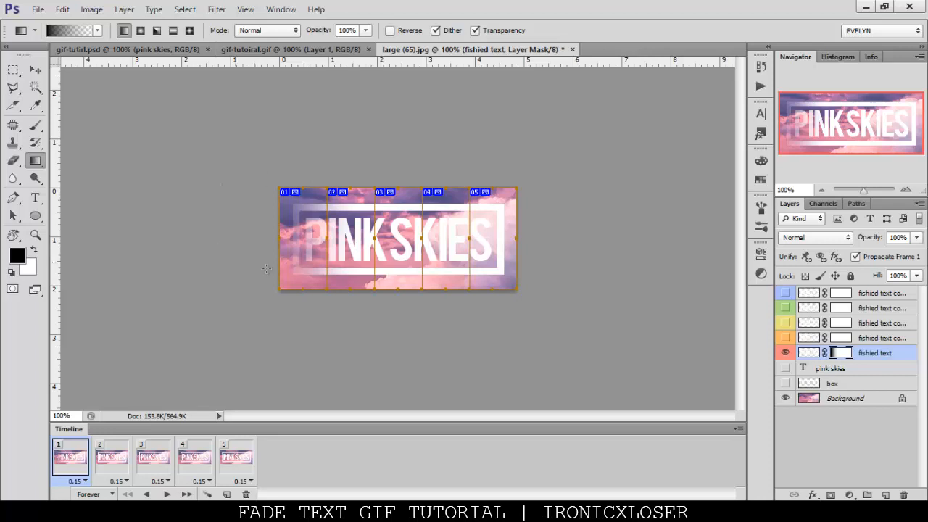
- Step through frames two to four, painting each text copy's mask to reveal more of PINK SKIES
left_click(110, 457)
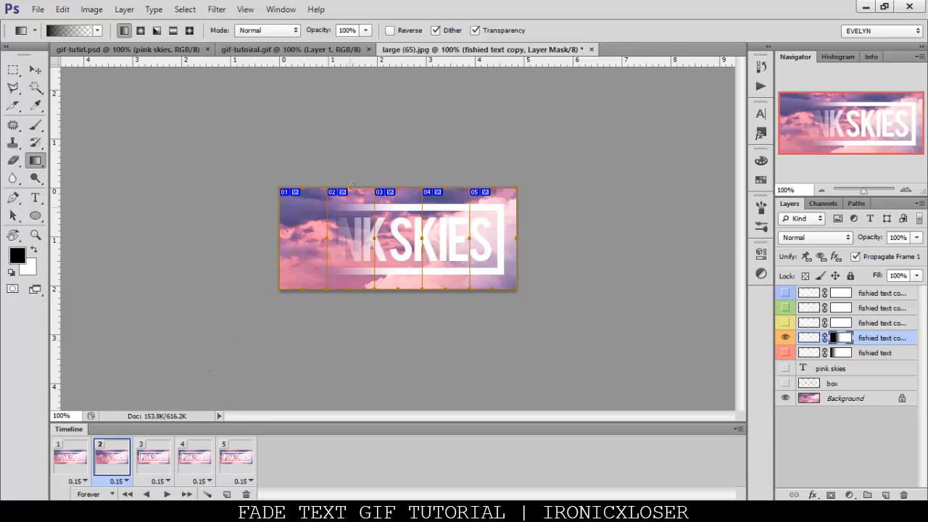
left_click(154, 457)
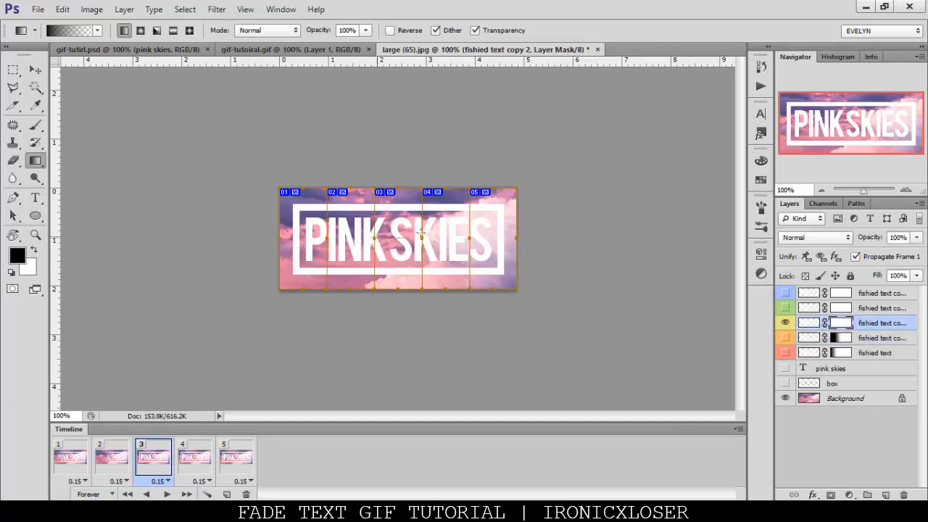
mouse_move(443, 238)
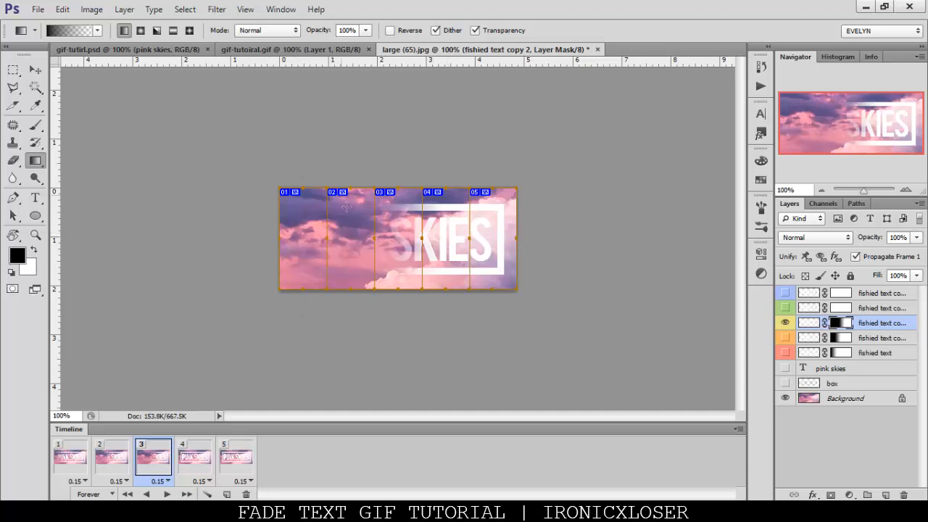
mouse_move(400, 287)
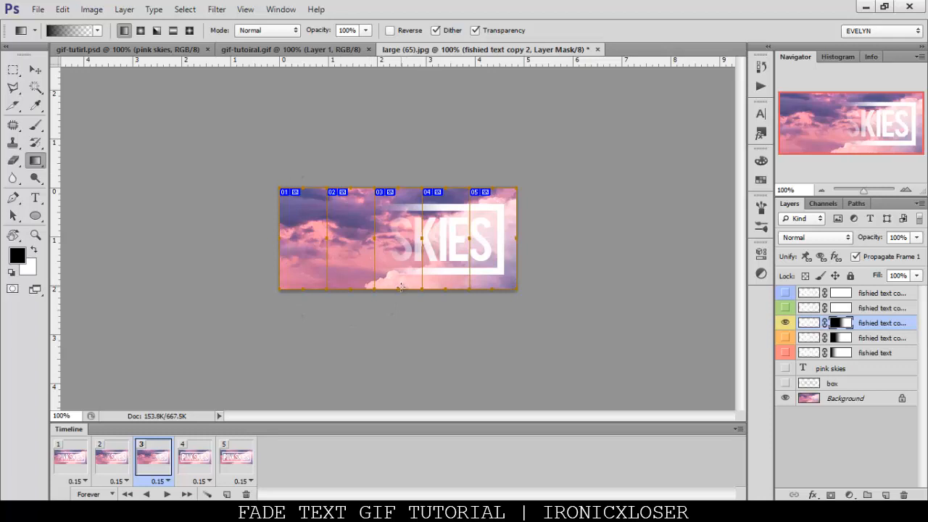
left_click(194, 457)
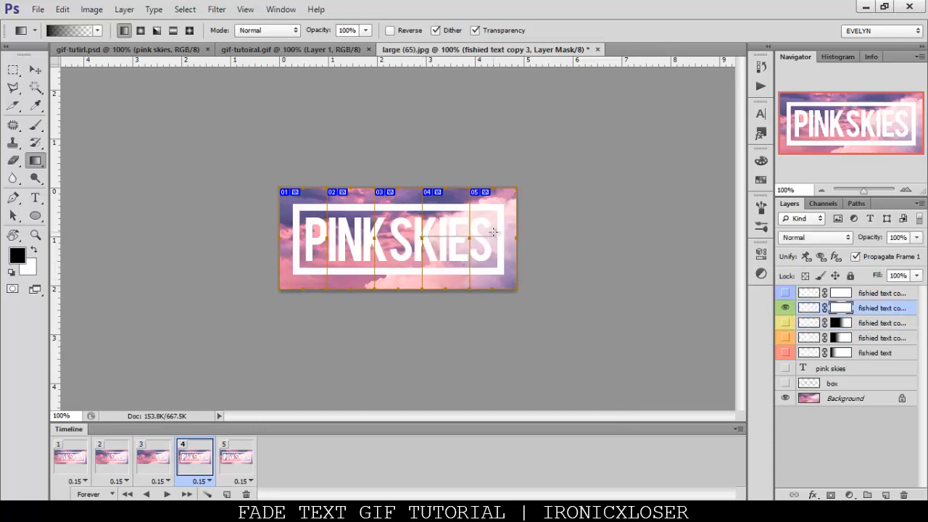
left_click(235, 457)
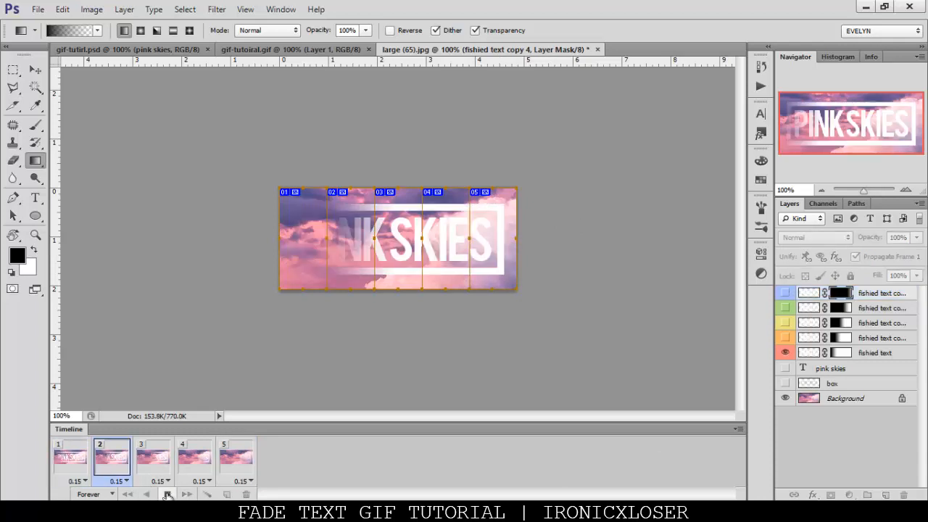
left_click(152, 455)
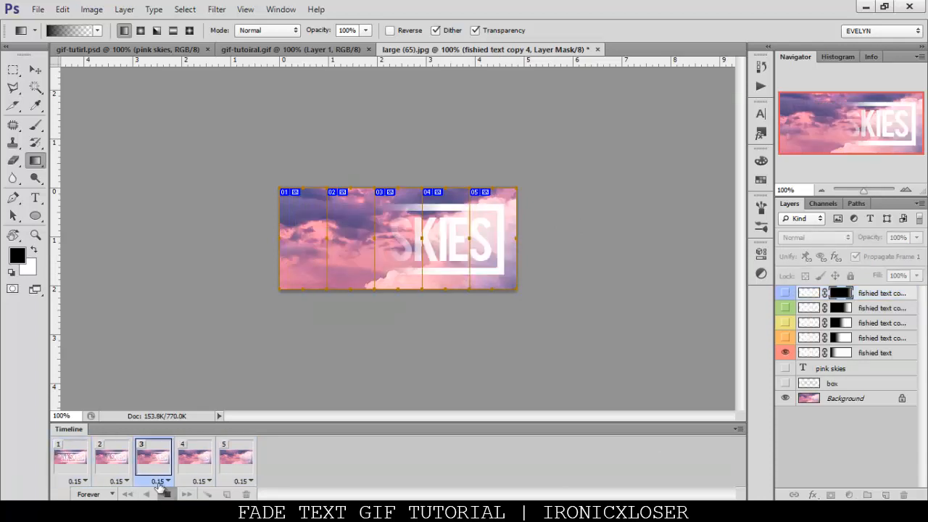
left_click(69, 457)
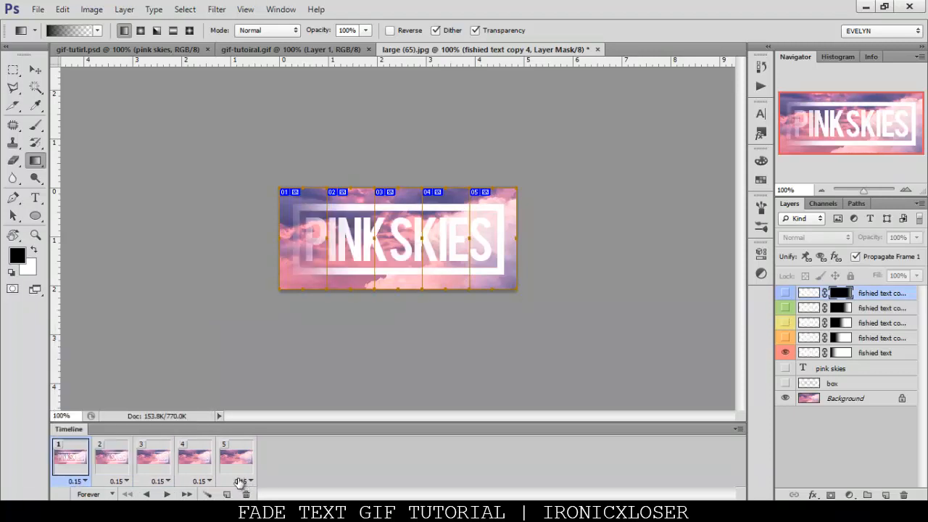
left_click(248, 481)
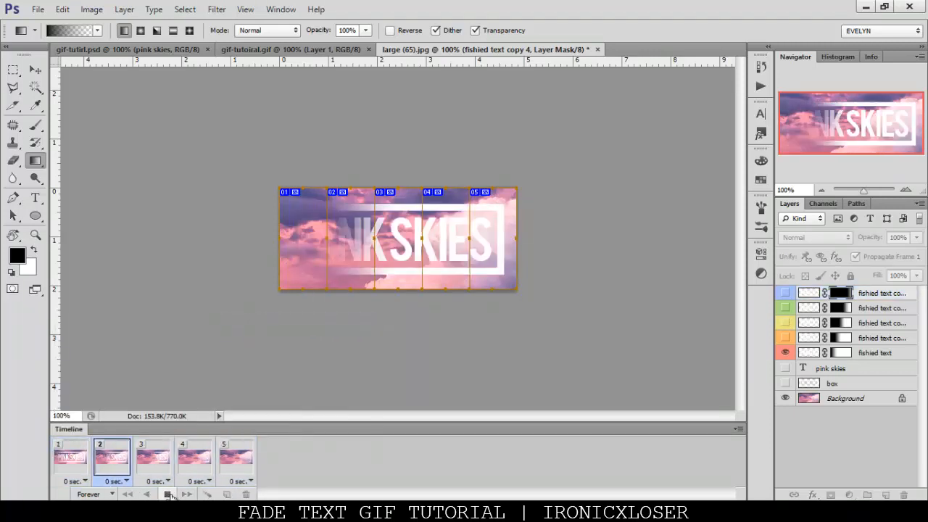
left_click(235, 457)
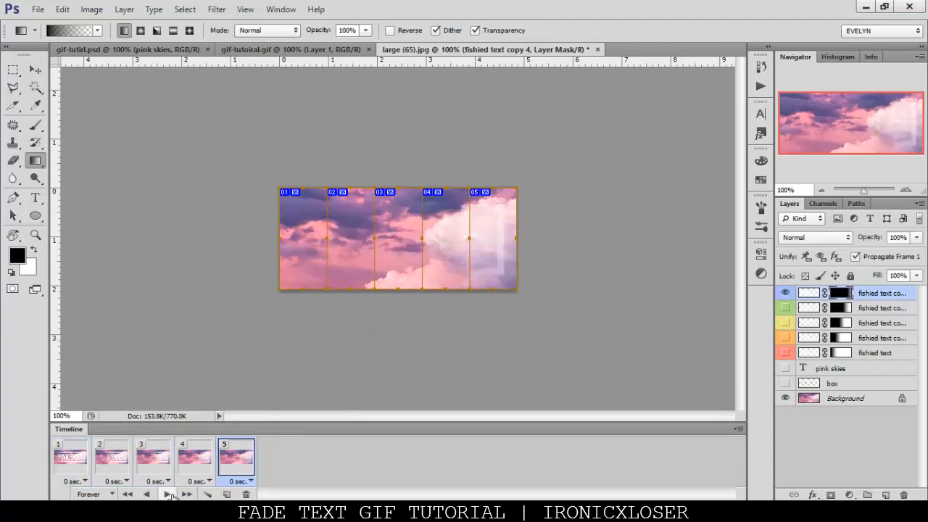
mouse_move(168, 494)
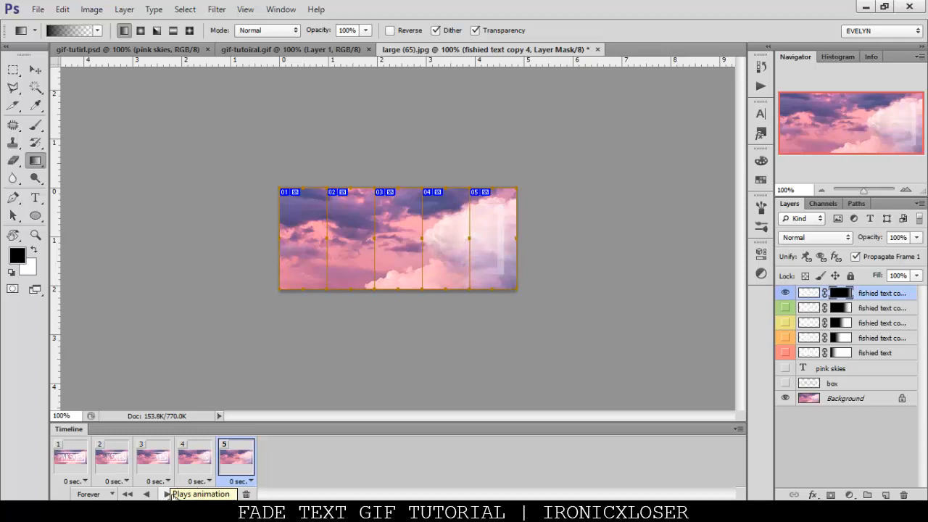
left_click(166, 494)
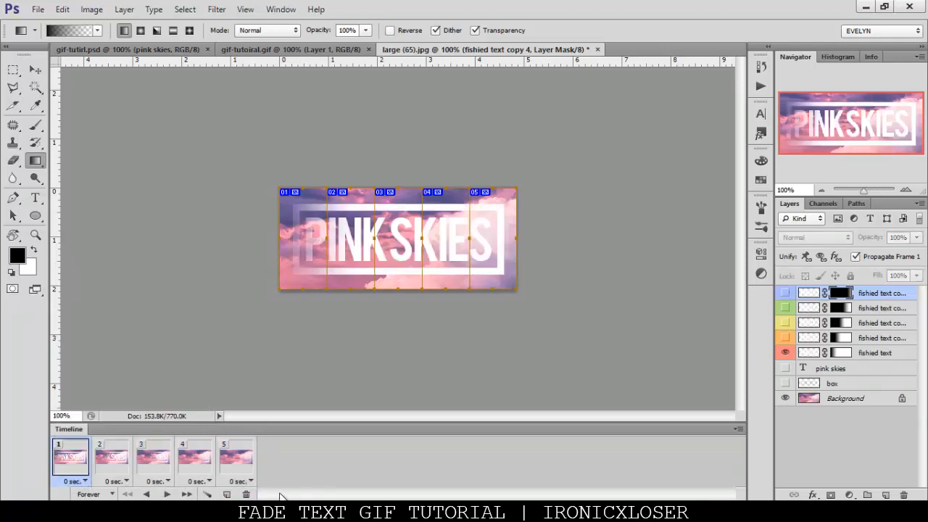
- Set a custom 0.15 s delay on the selected frames and play the fade animation
left_click(240, 481)
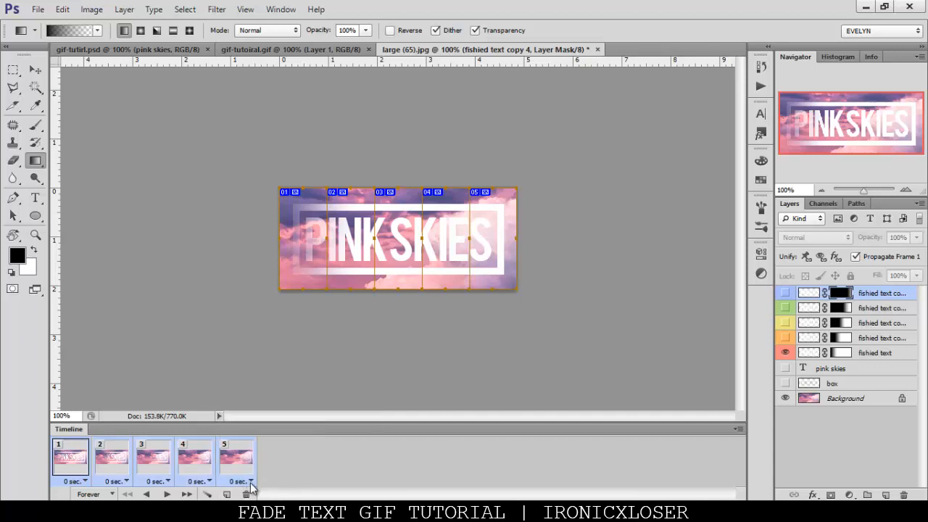
left_click(249, 481)
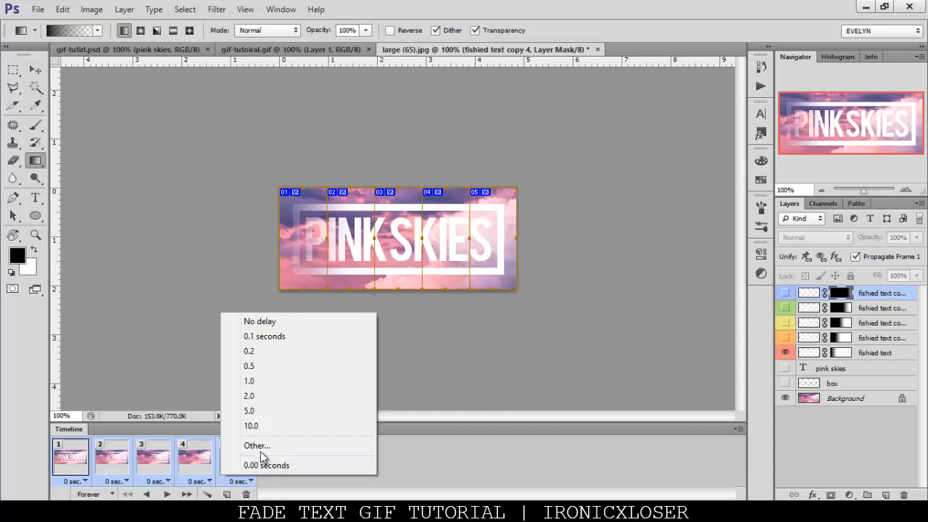
left_click(257, 446)
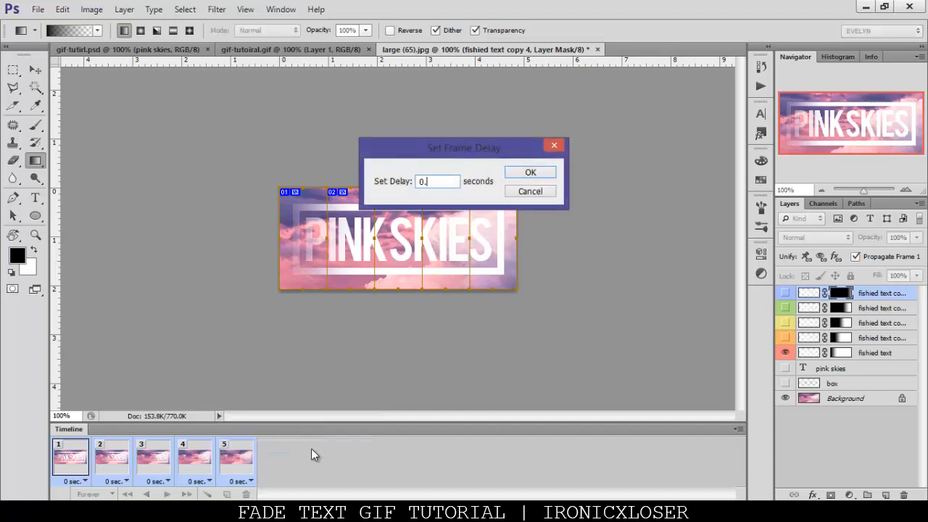
left_click(529, 171)
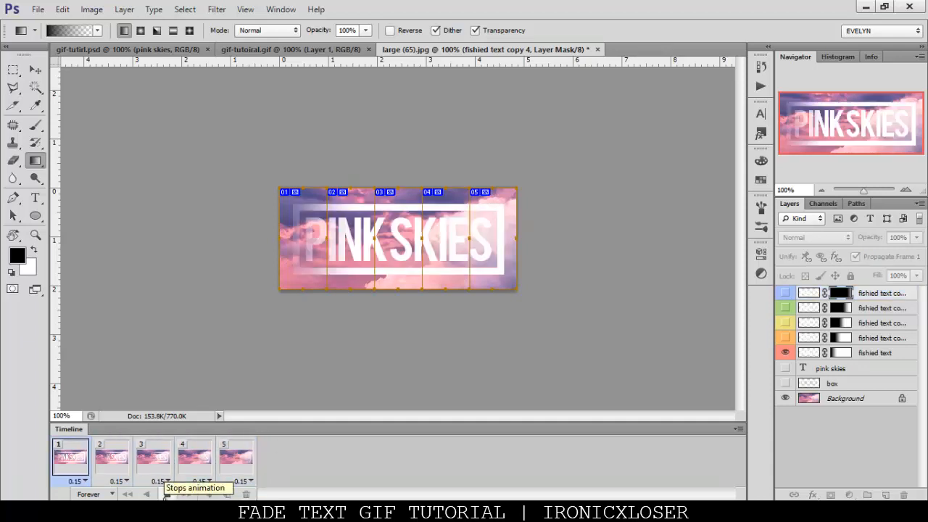
left_click(194, 457)
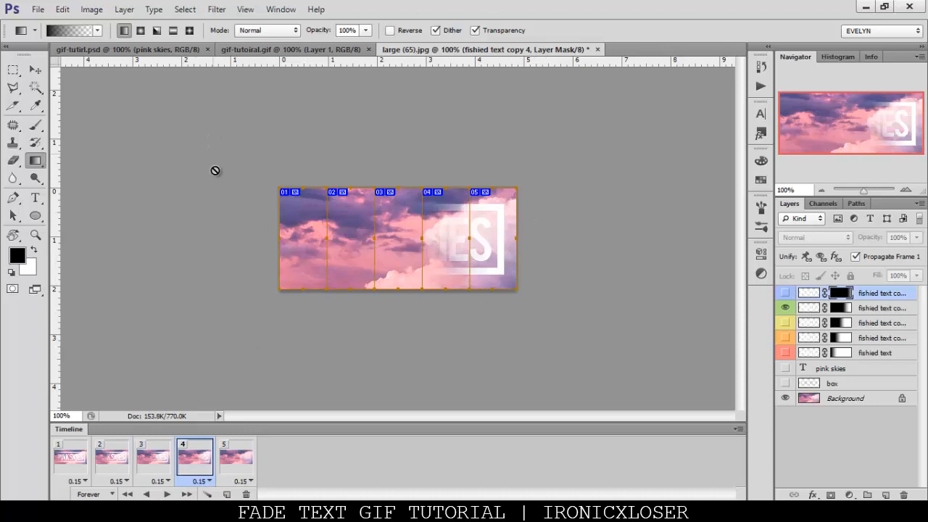
mouse_move(61, 8)
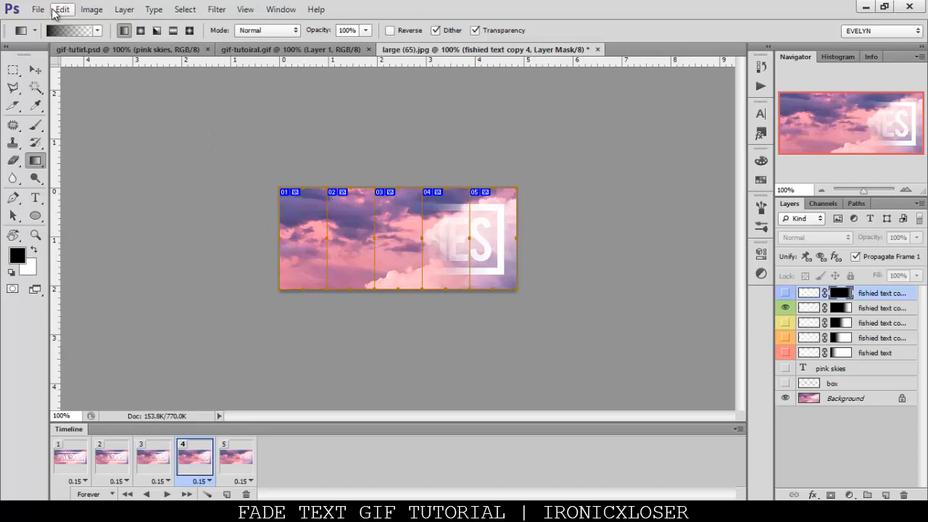
left_click(35, 9)
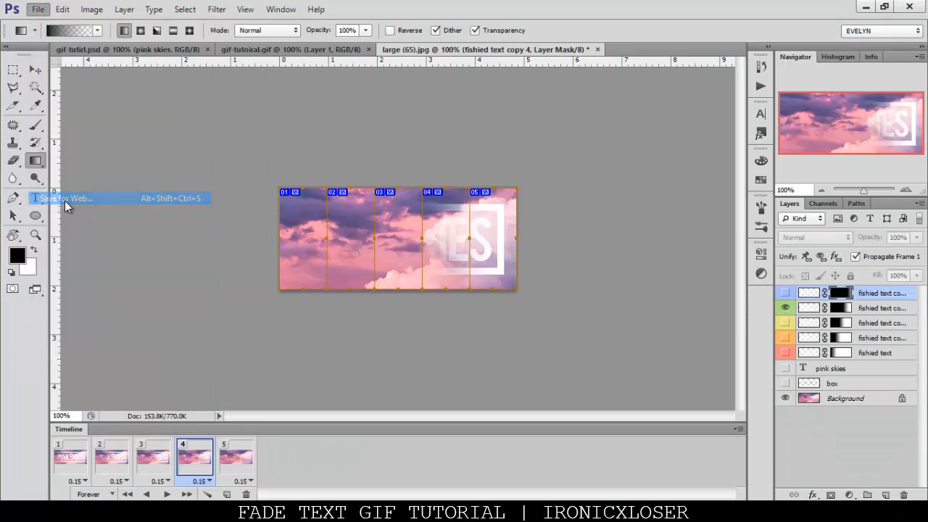
left_click(65, 197)
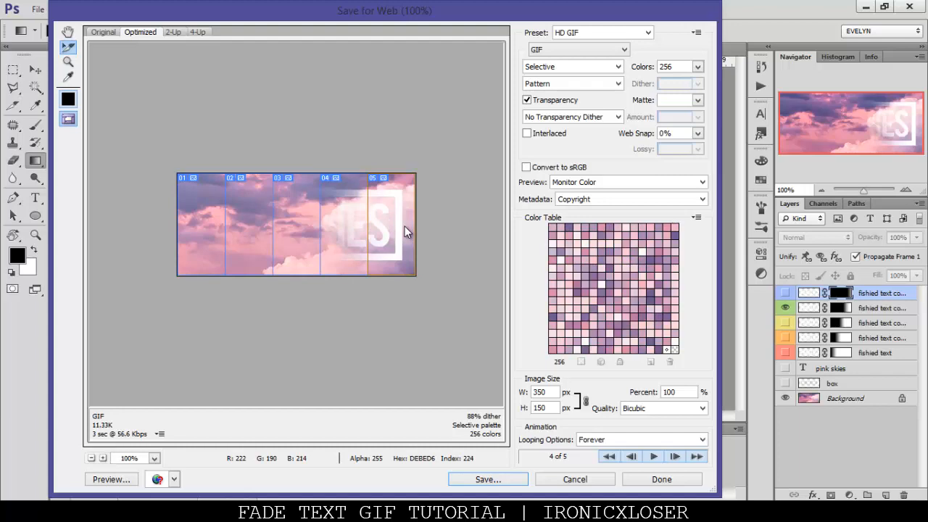
mouse_move(602, 484)
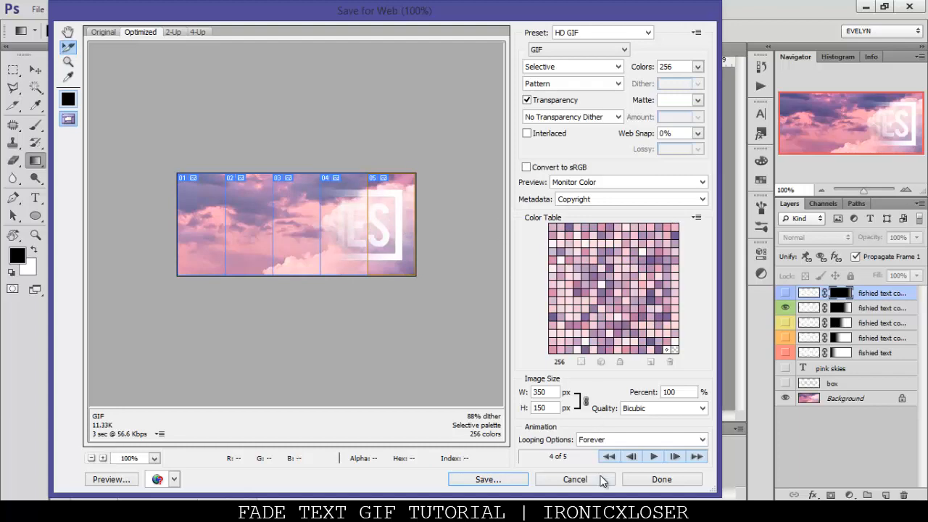
left_click(574, 479)
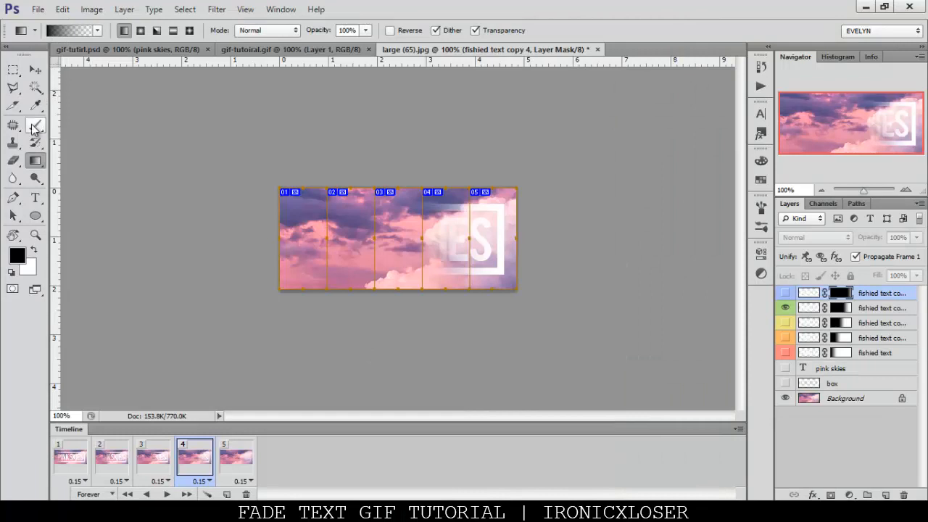
- Delete the five slices and preview the unsliced fade animation in Save for Web
right_click(391, 239)
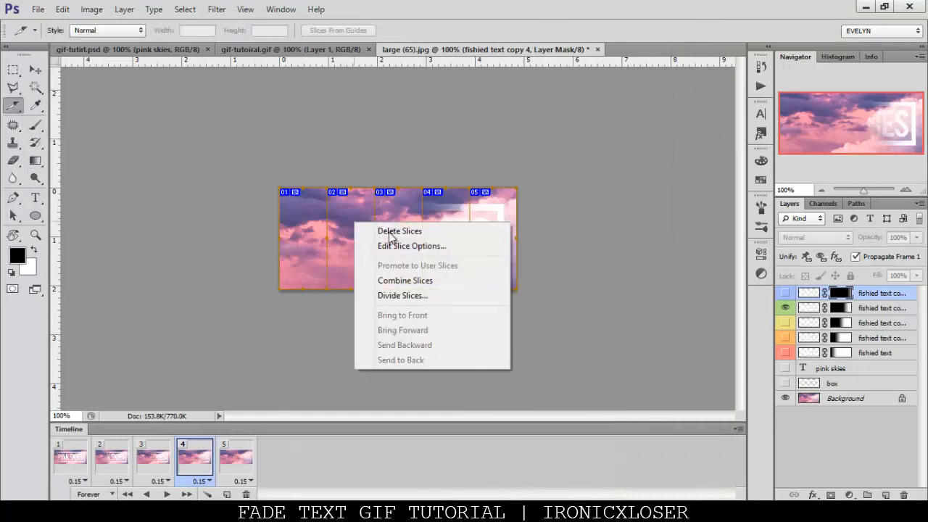
left_click(401, 231)
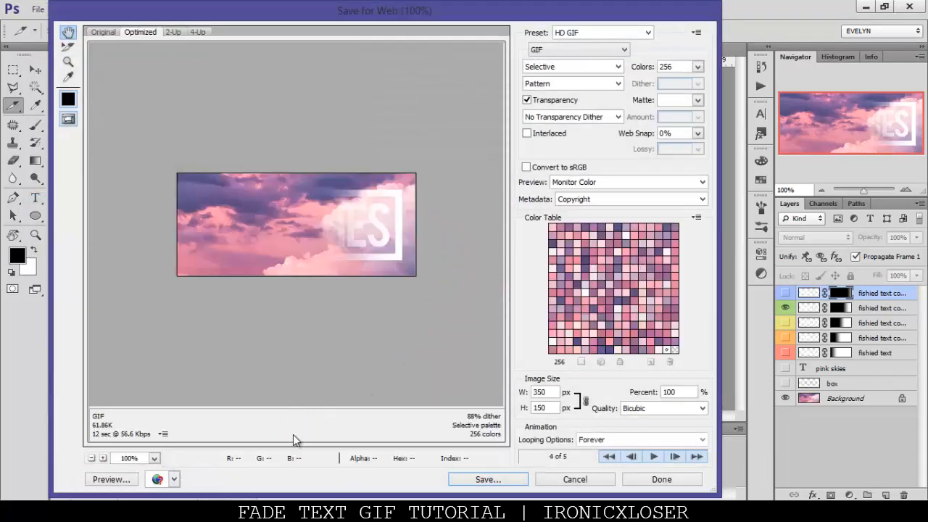
left_click(652, 457)
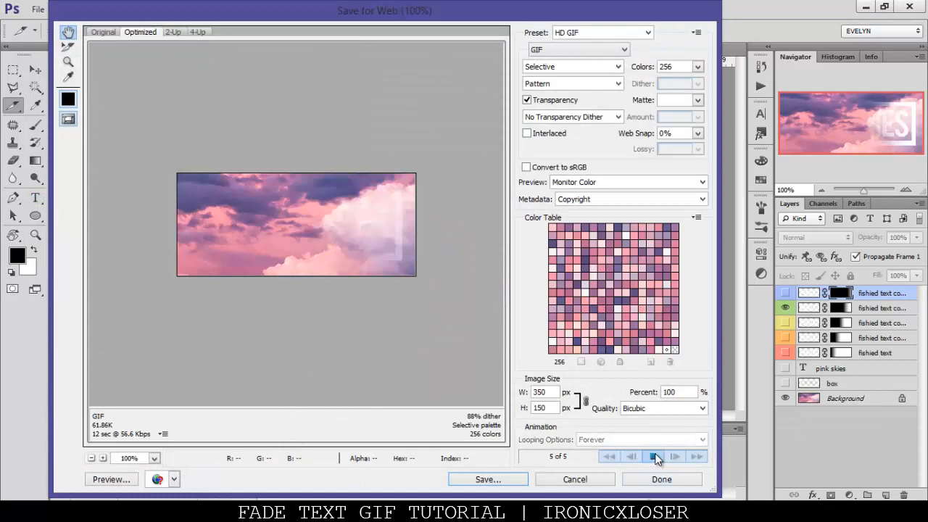
left_click(652, 456)
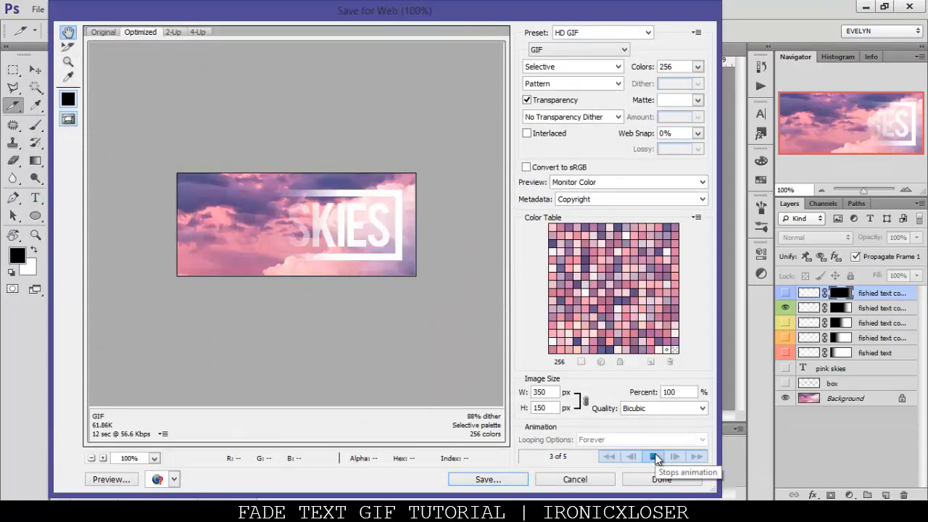
left_click(652, 457)
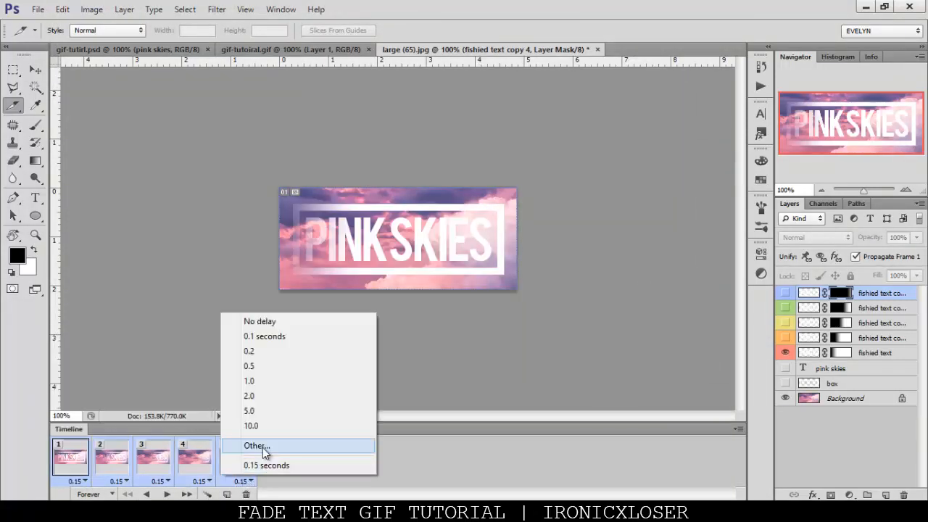
- Set every frame delay to 0.2 s and preview the animation in Save for Web
left_click(249, 351)
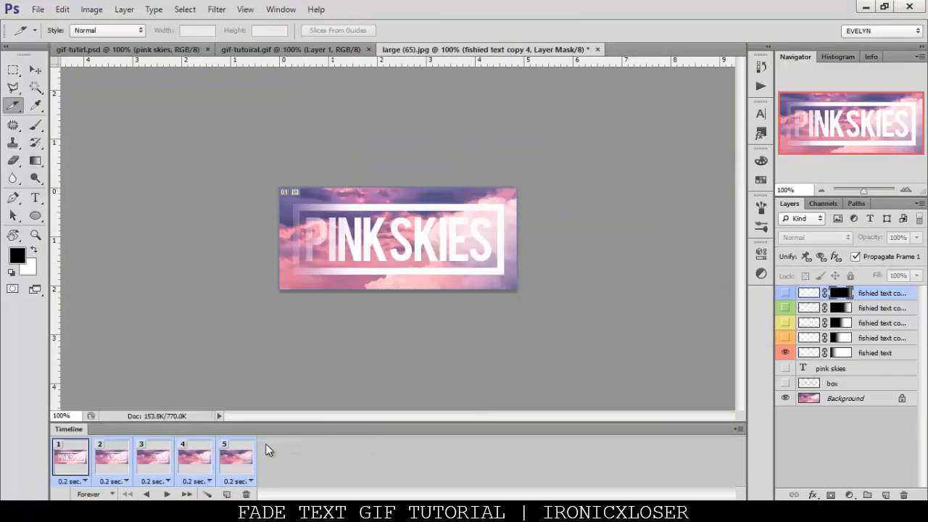
left_click(61, 9)
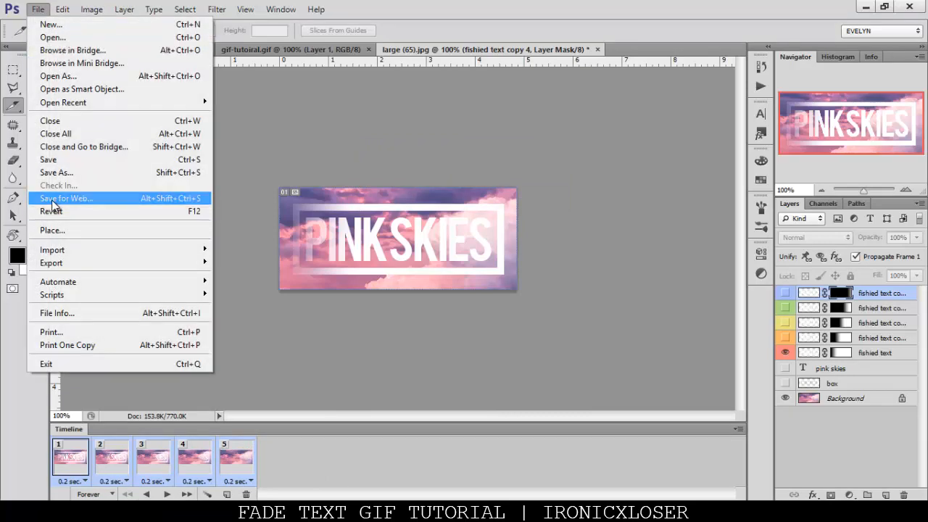
left_click(65, 197)
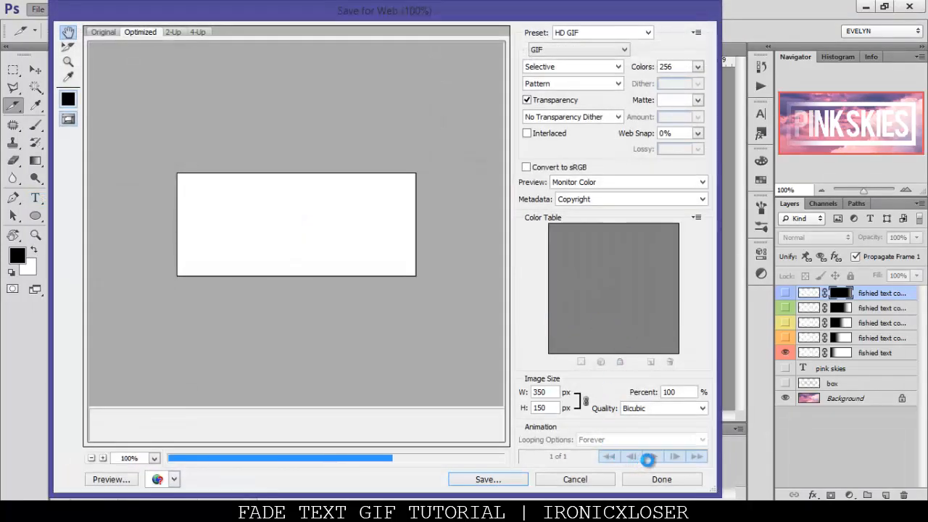
left_click(652, 456)
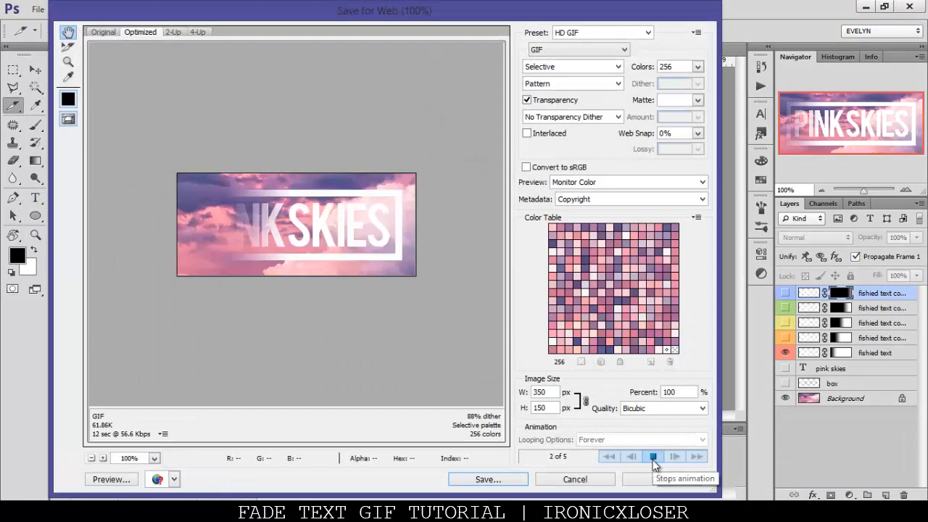
left_click(653, 457)
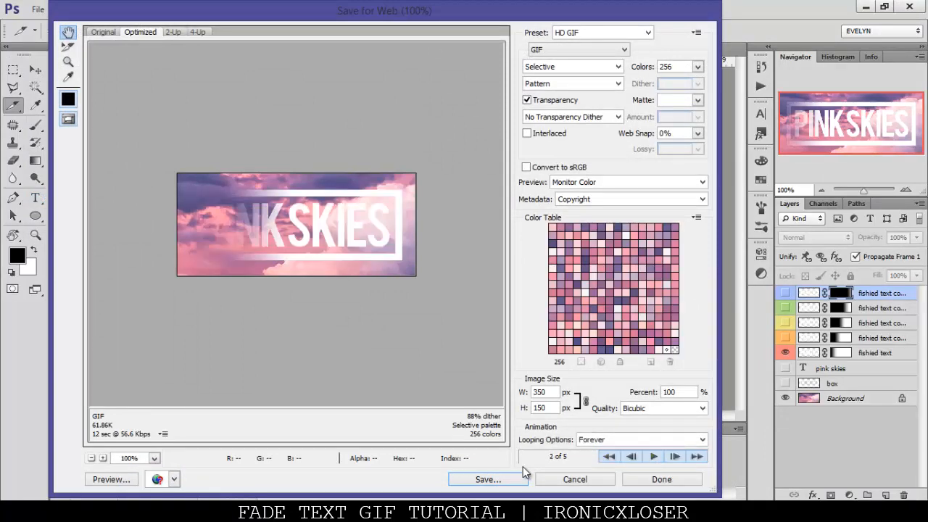
- Save the GIF over the existing large-(65).gif on the Desktop, confirming Replace
left_click(487, 478)
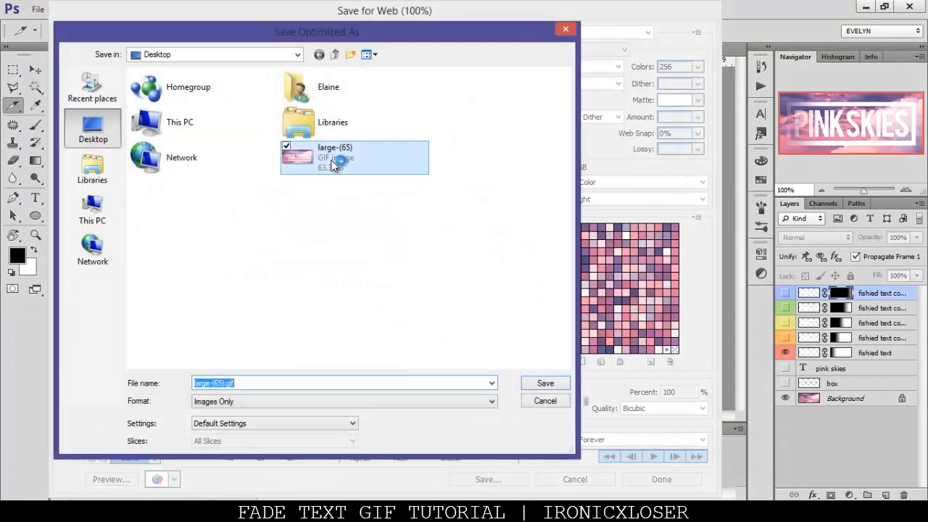
left_click(545, 383)
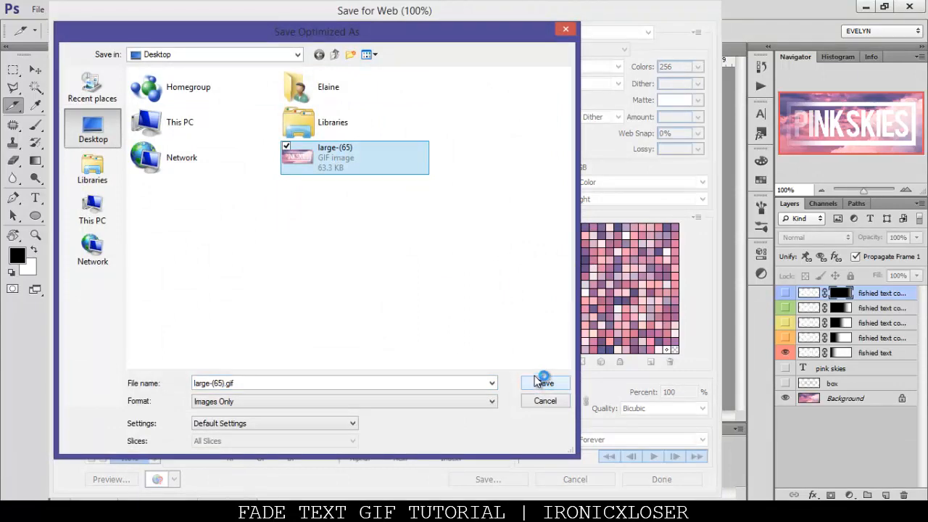
left_click(545, 382)
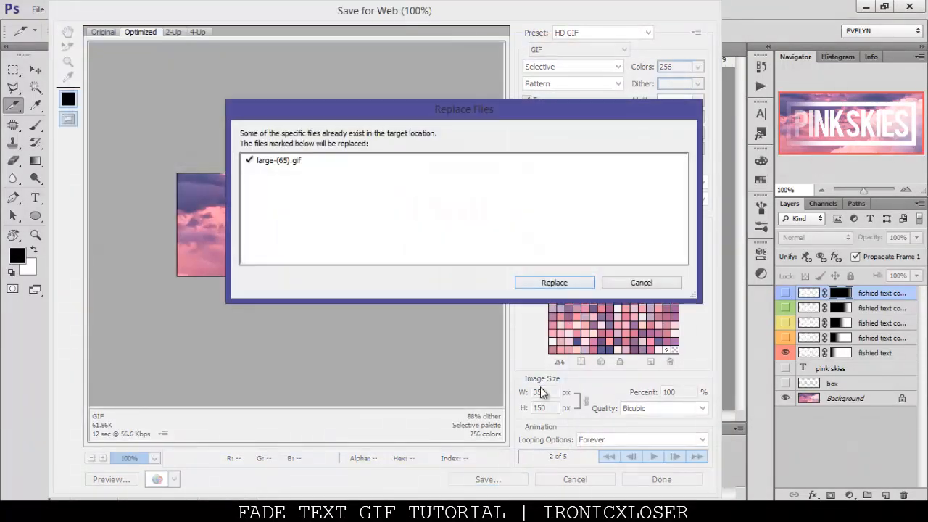
left_click(554, 281)
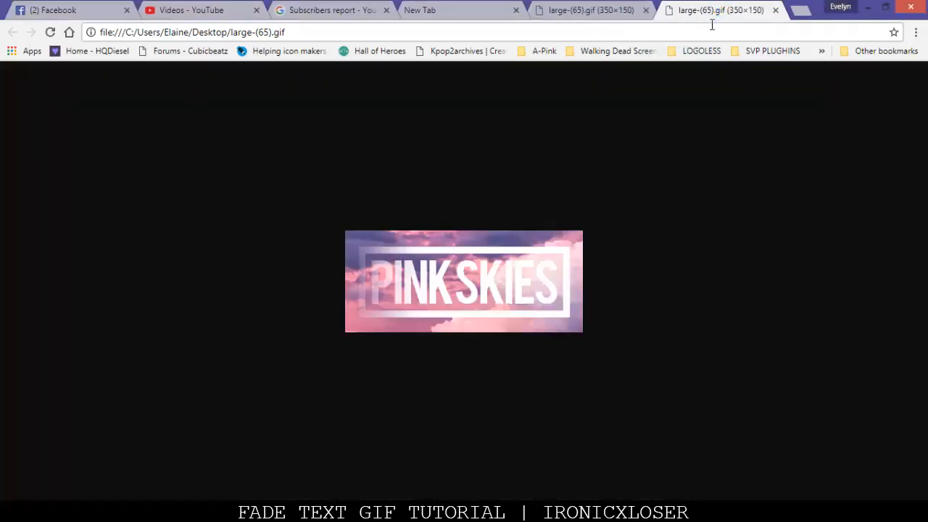
mouse_move(740, 206)
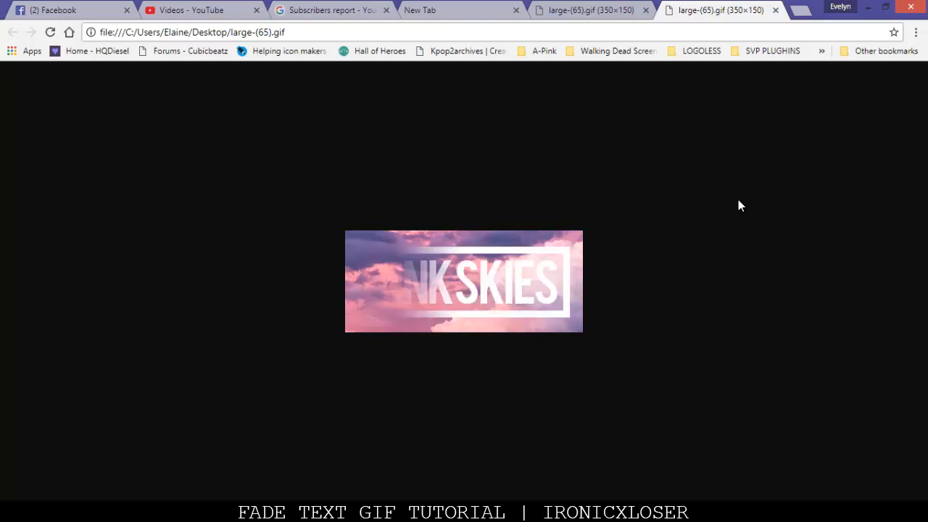
mouse_move(731, 200)
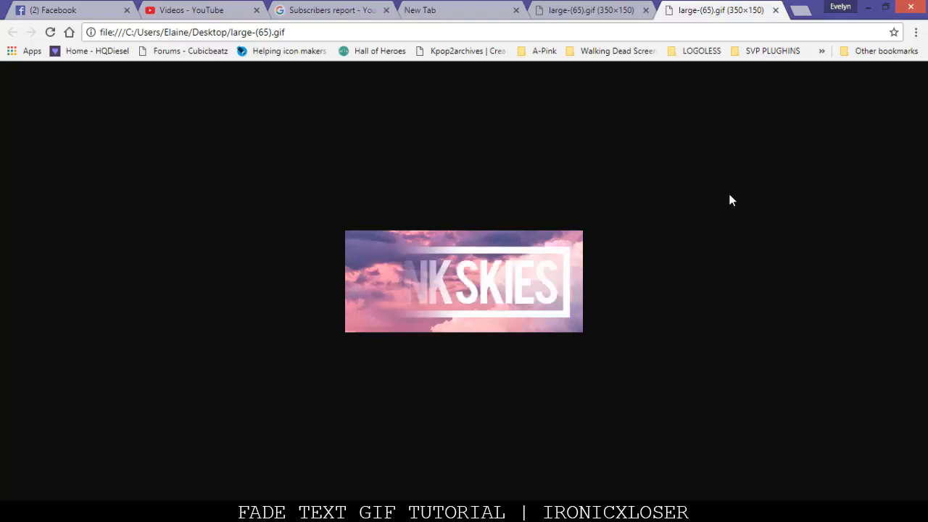